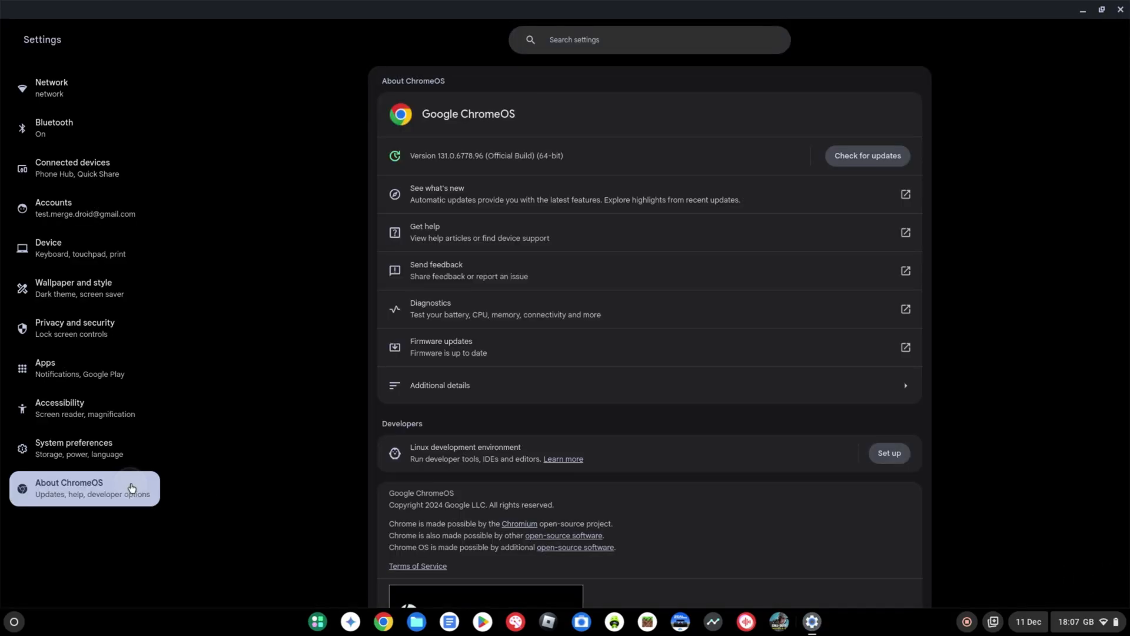
mouse_move(491, 158)
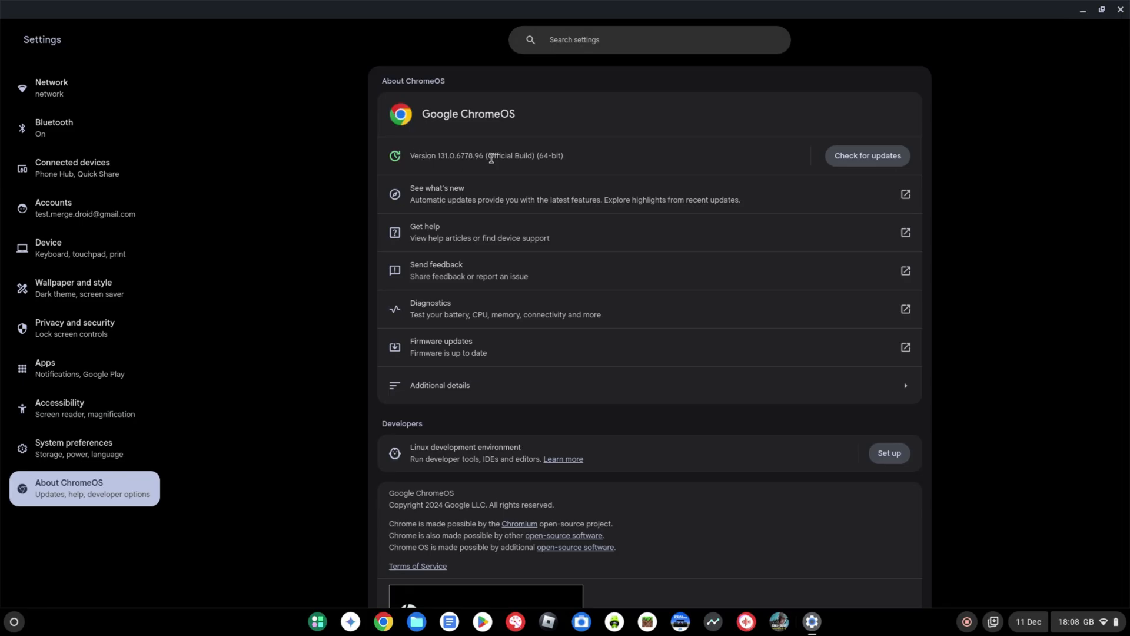
- Run an update check and confirm ChromeOS version 131 is up to date
click(866, 155)
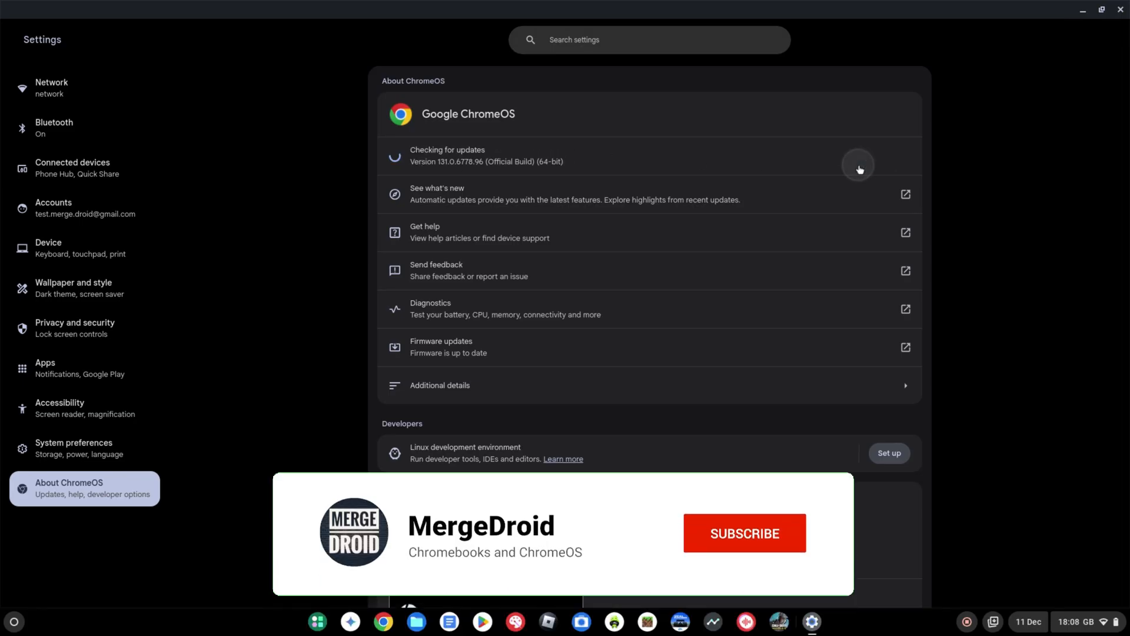
click(744, 534)
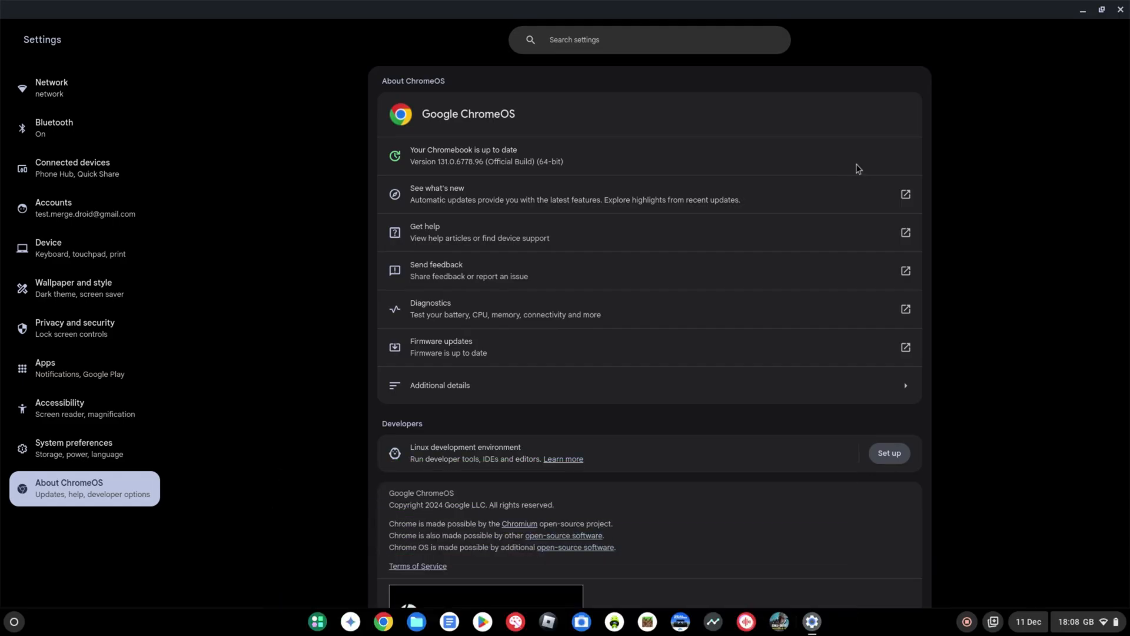
mouse_move(662, 81)
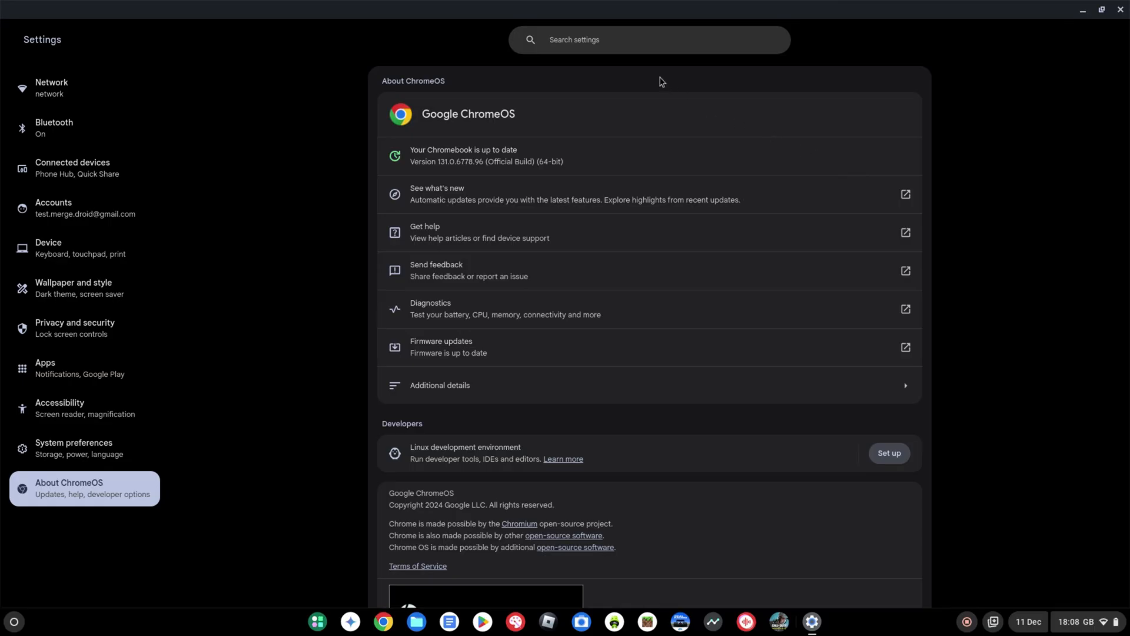
mouse_move(608, 40)
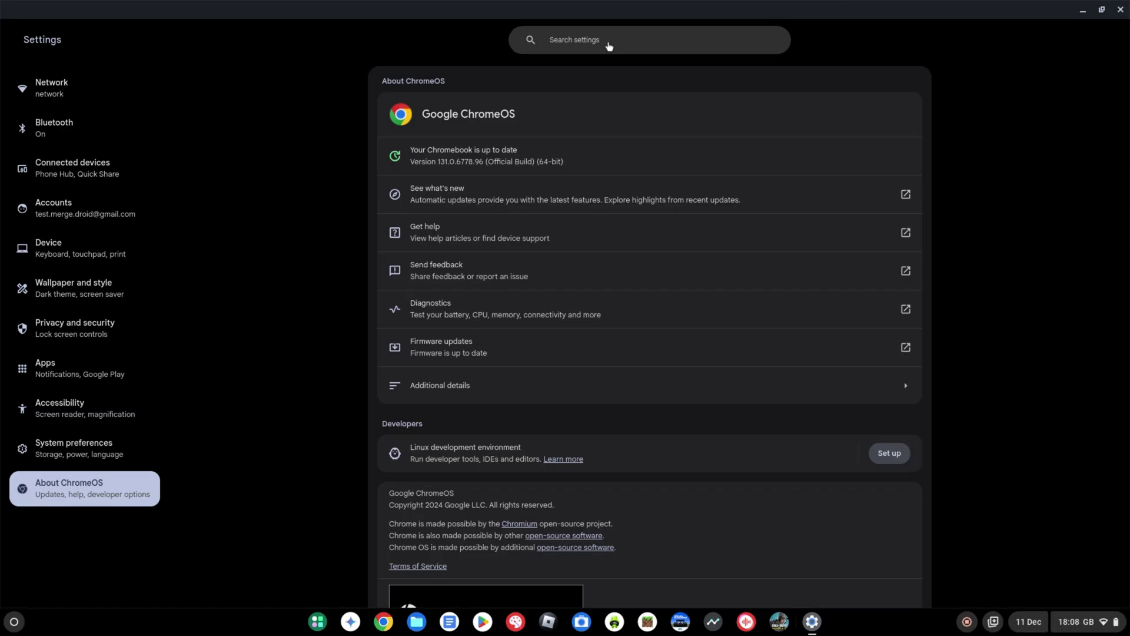
- Search settings for 'power' and reach the Powerwash and Safety reset section
text(power)
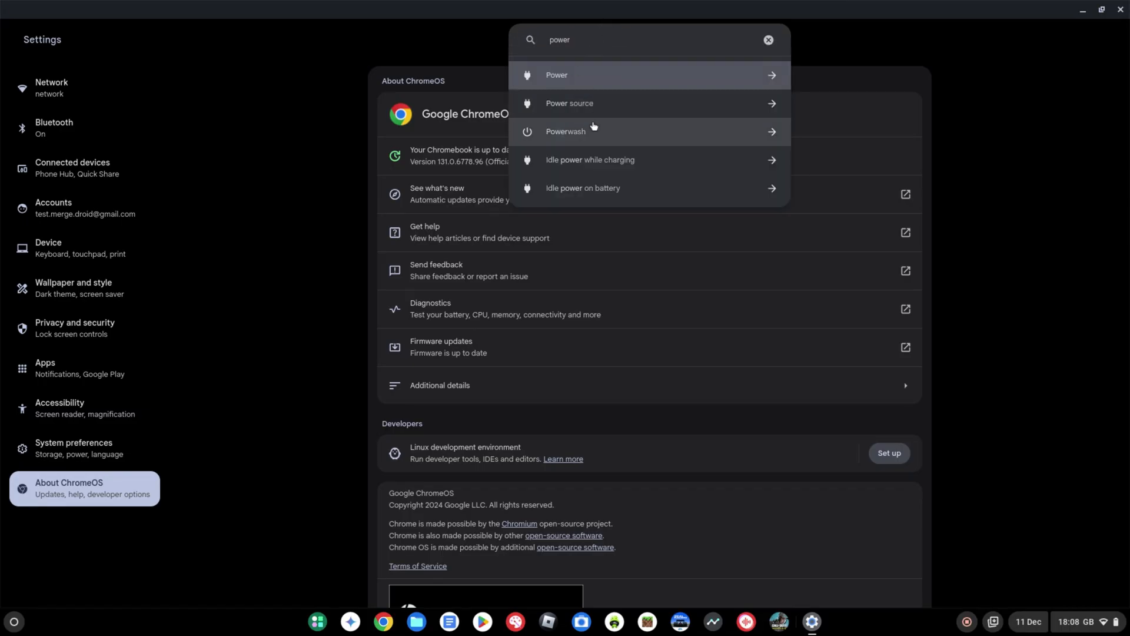
click(565, 131)
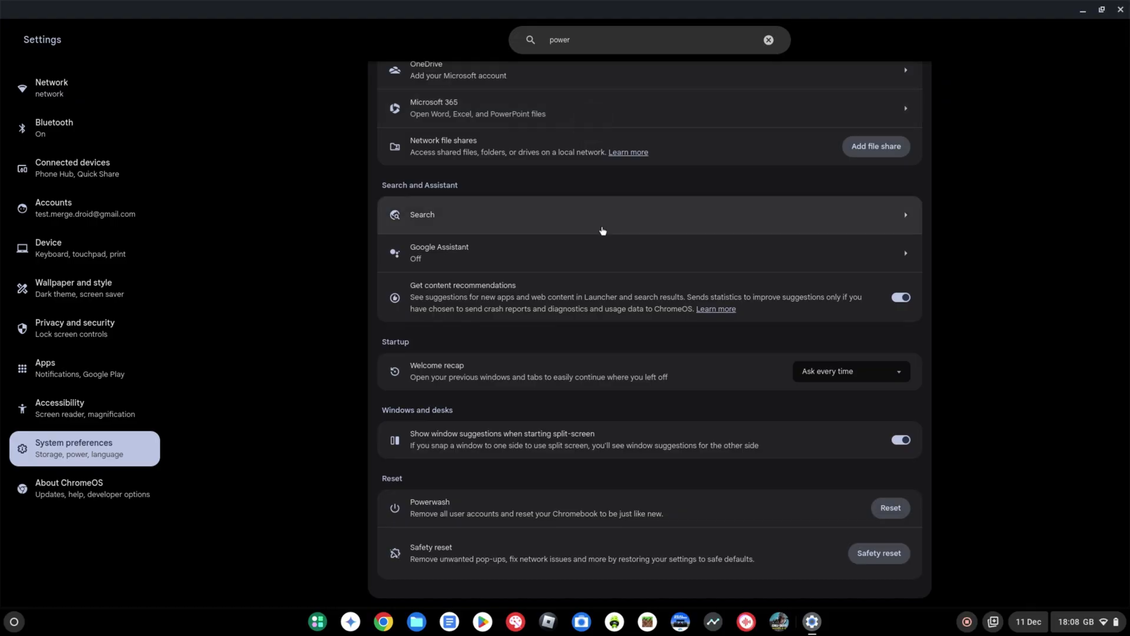
mouse_move(440, 548)
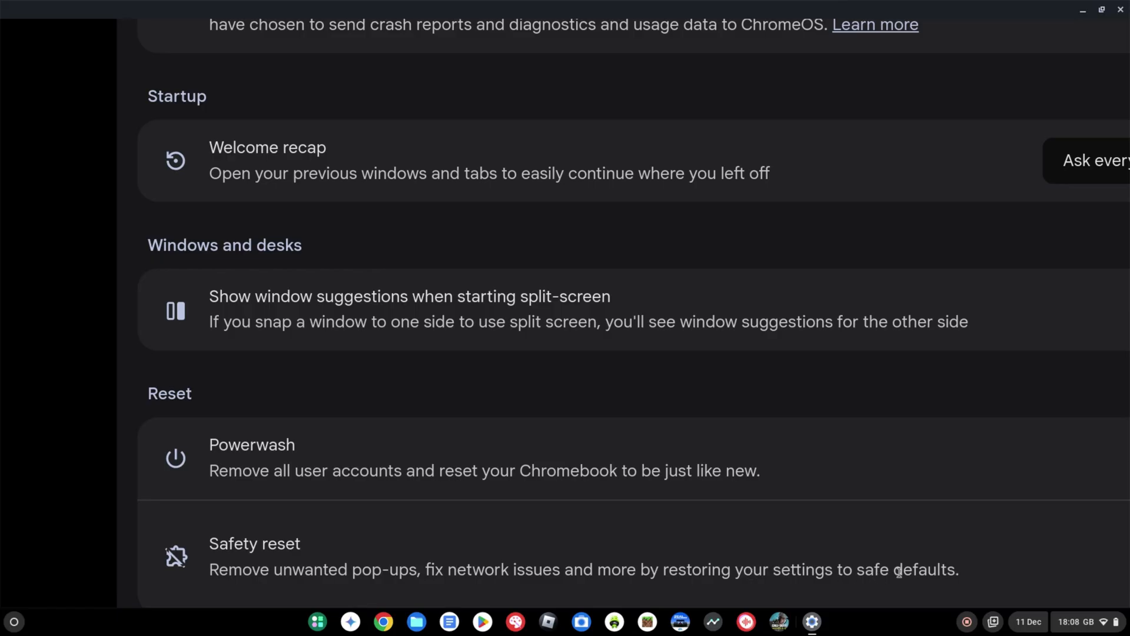
scroll(up, 3)
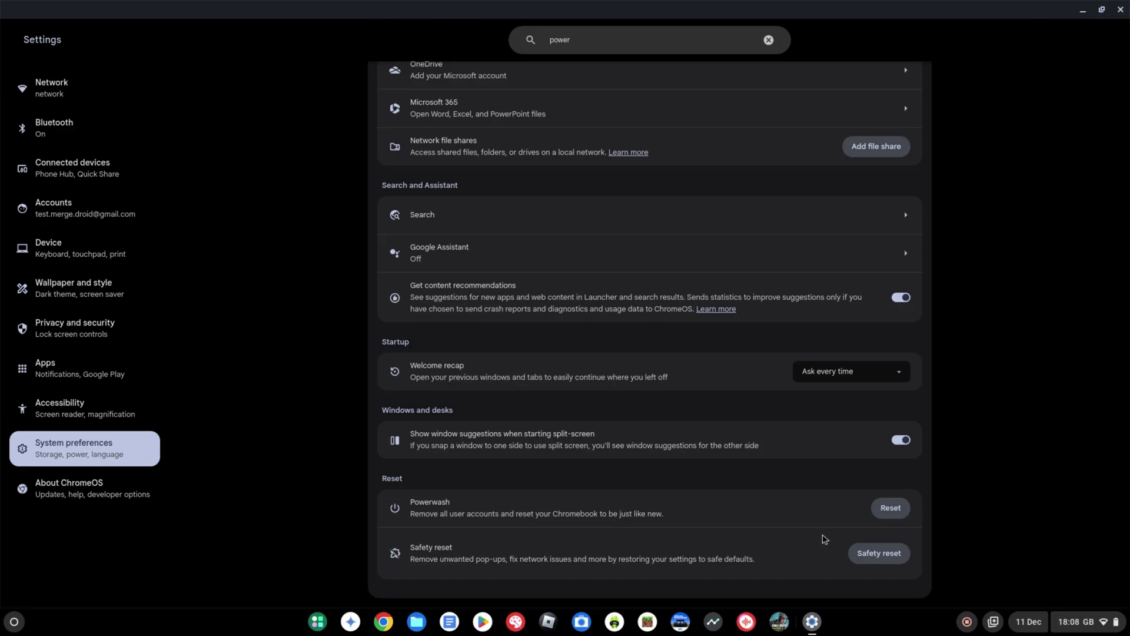
mouse_move(814, 541)
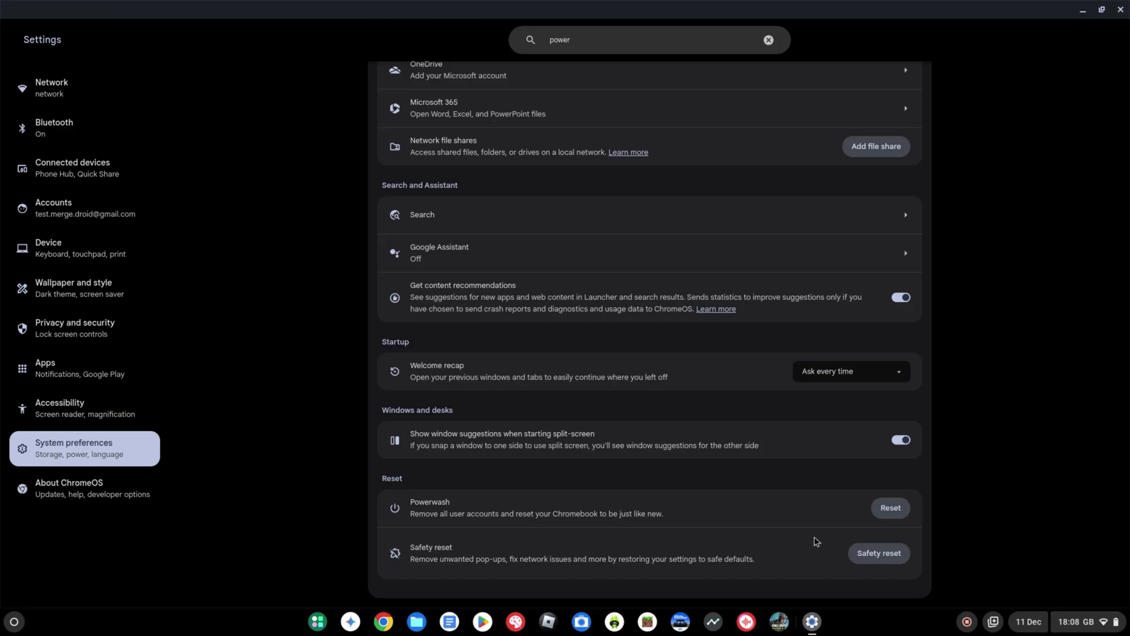
mouse_move(824, 562)
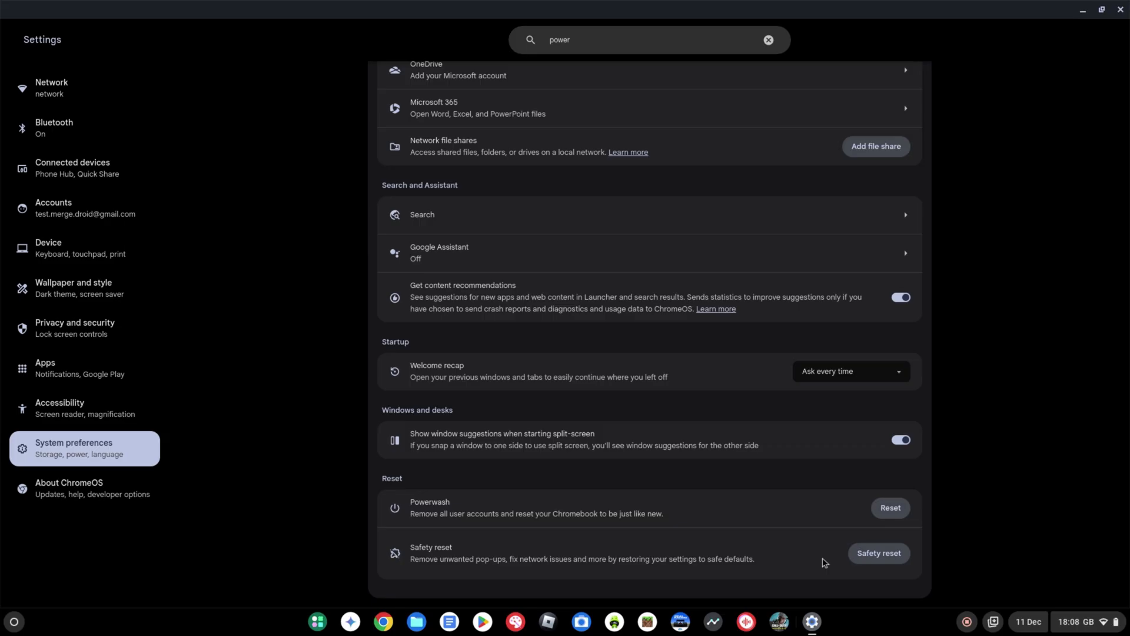
mouse_move(878, 552)
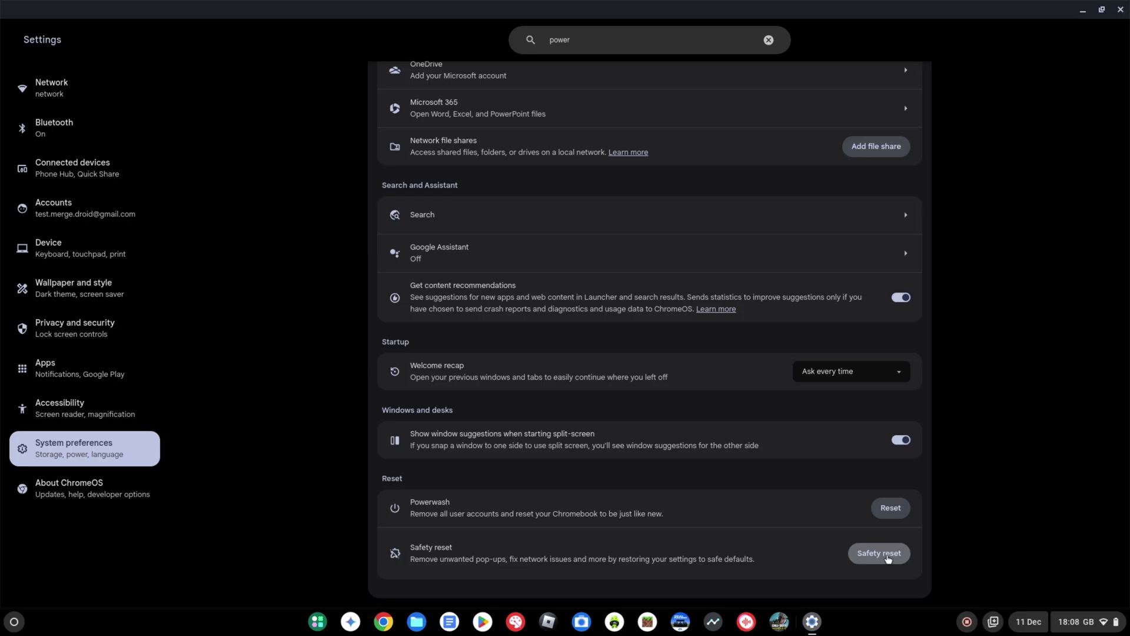
- Start a Safety reset and confirm restoring the Chromebook to safe defaults
click(876, 555)
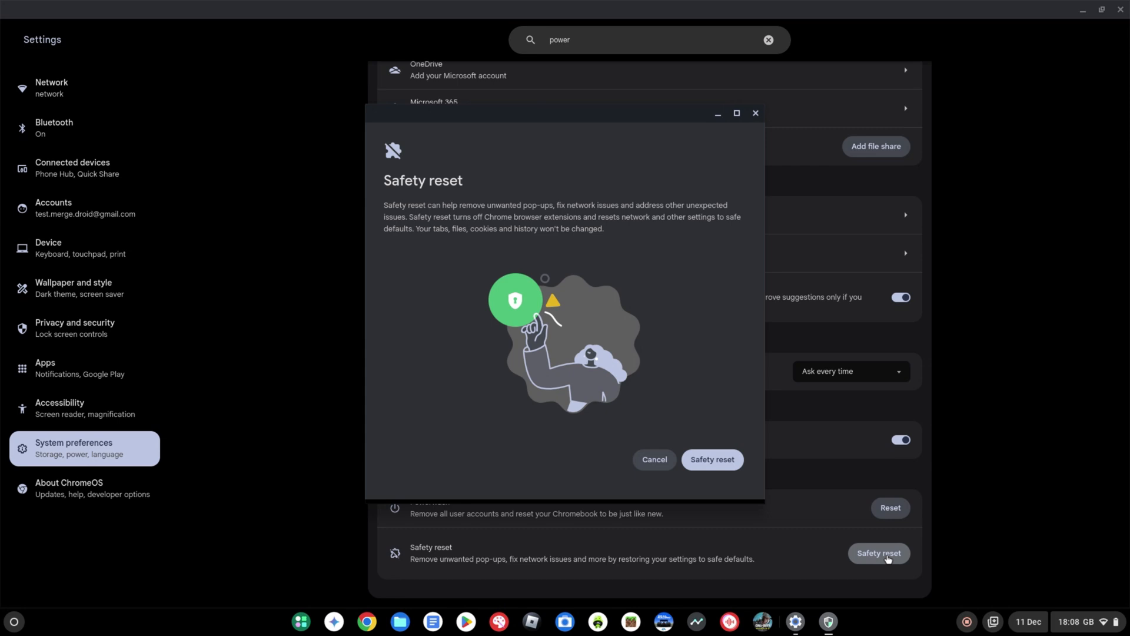
mouse_move(522, 237)
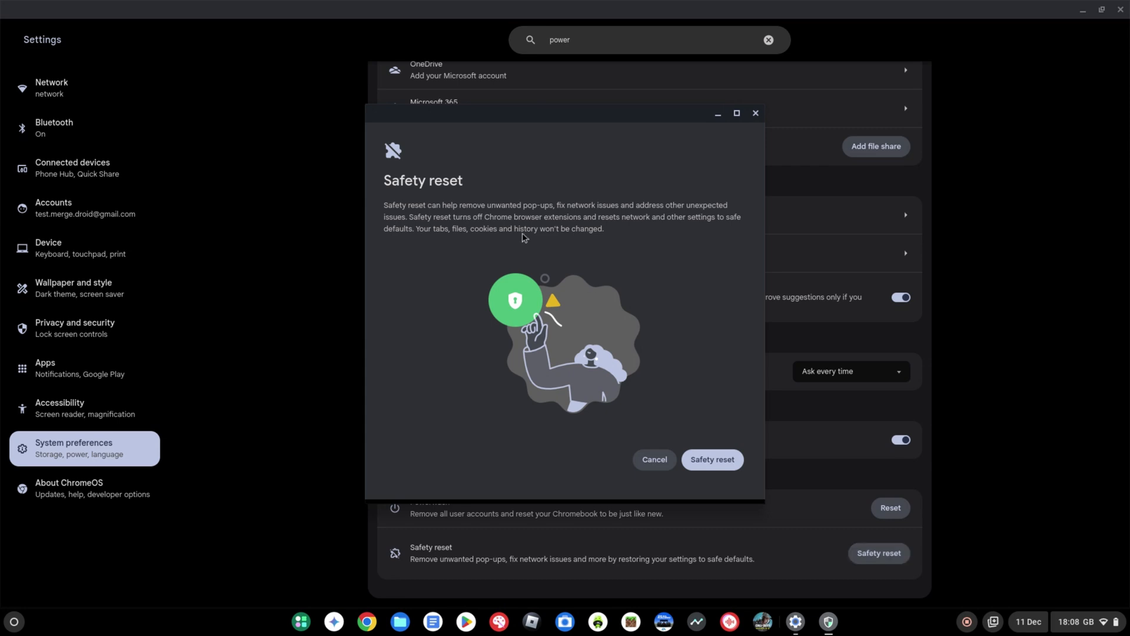
mouse_move(483, 221)
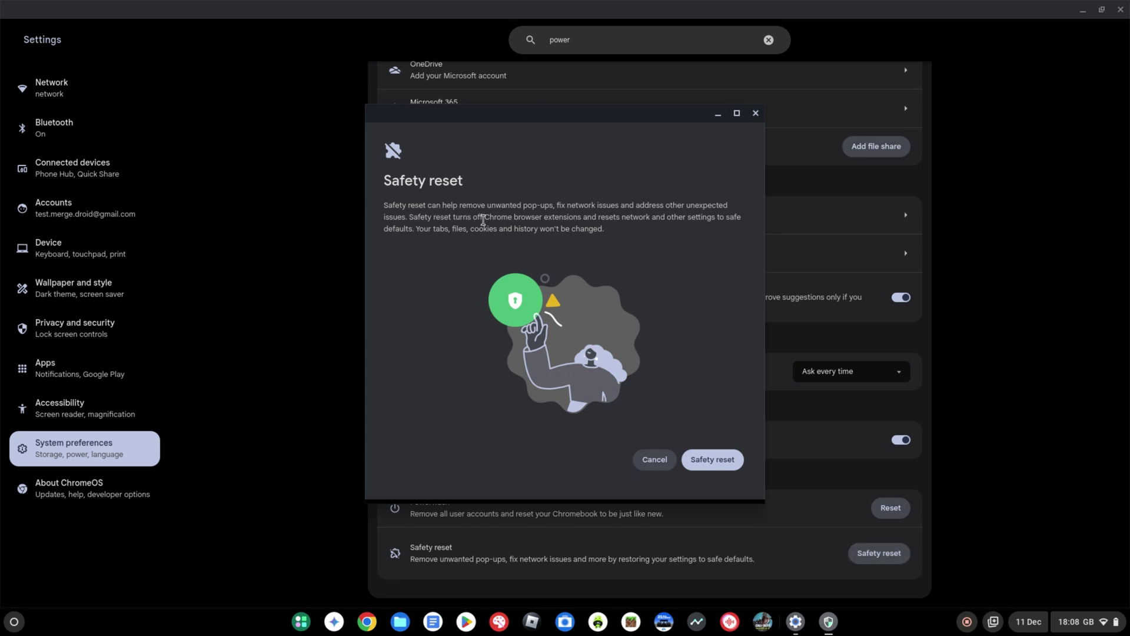
mouse_move(709, 139)
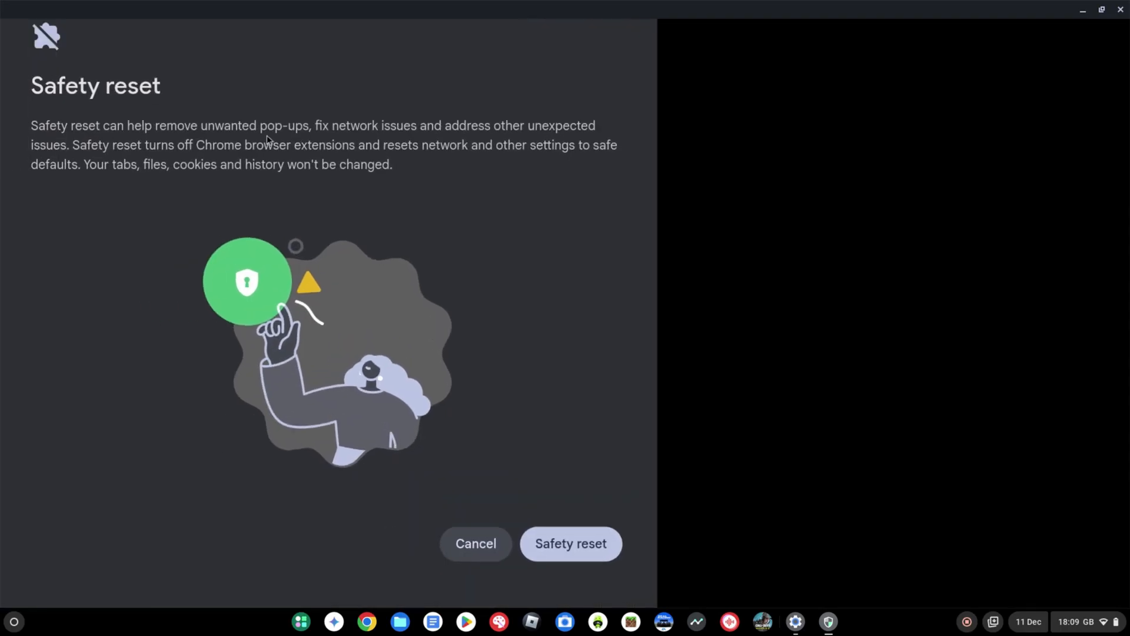
mouse_move(200, 132)
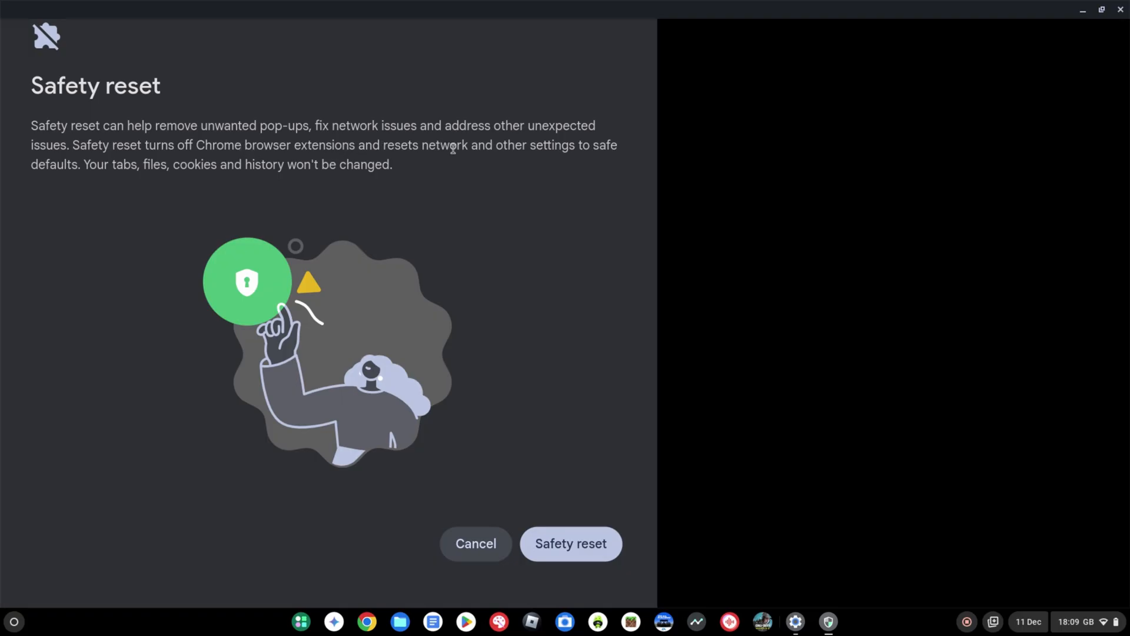
mouse_move(310, 186)
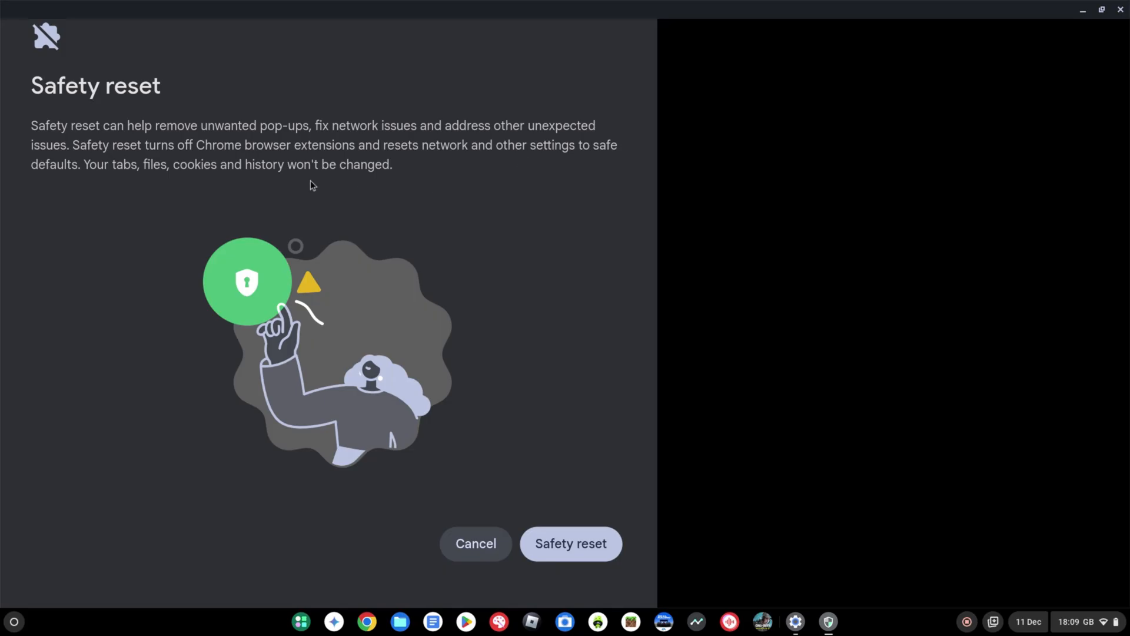
mouse_move(184, 187)
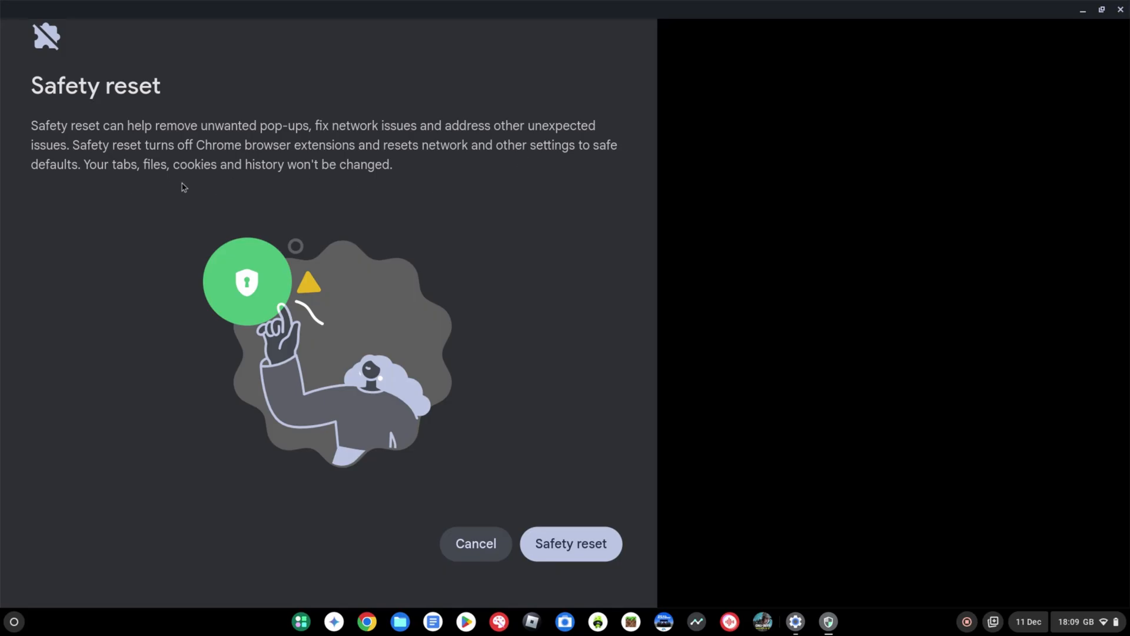
mouse_move(200, 173)
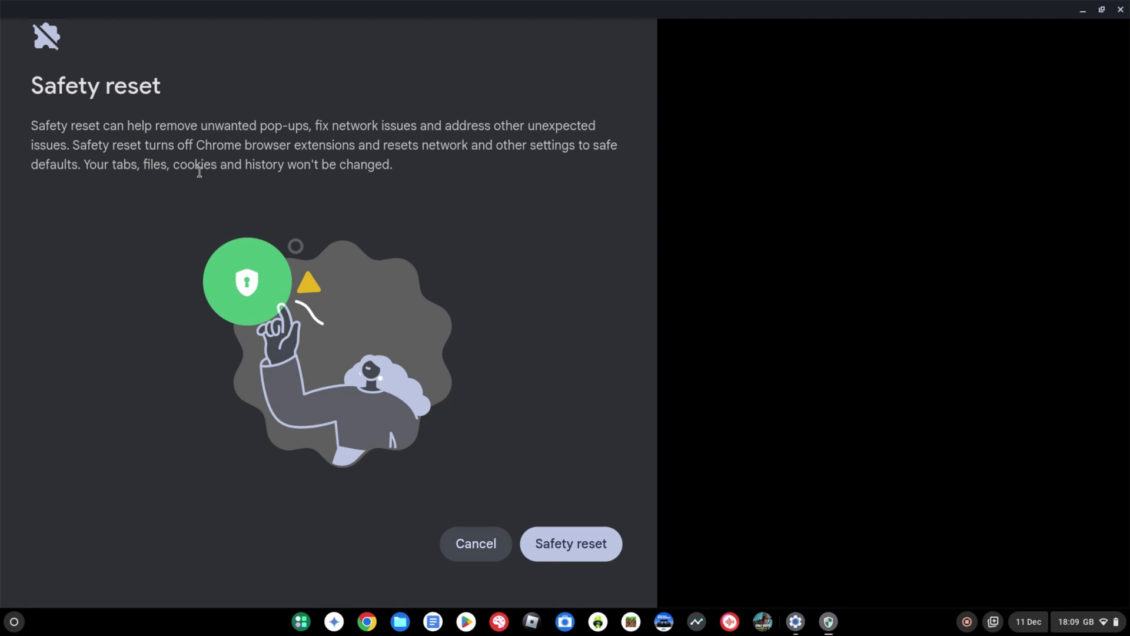
mouse_move(256, 178)
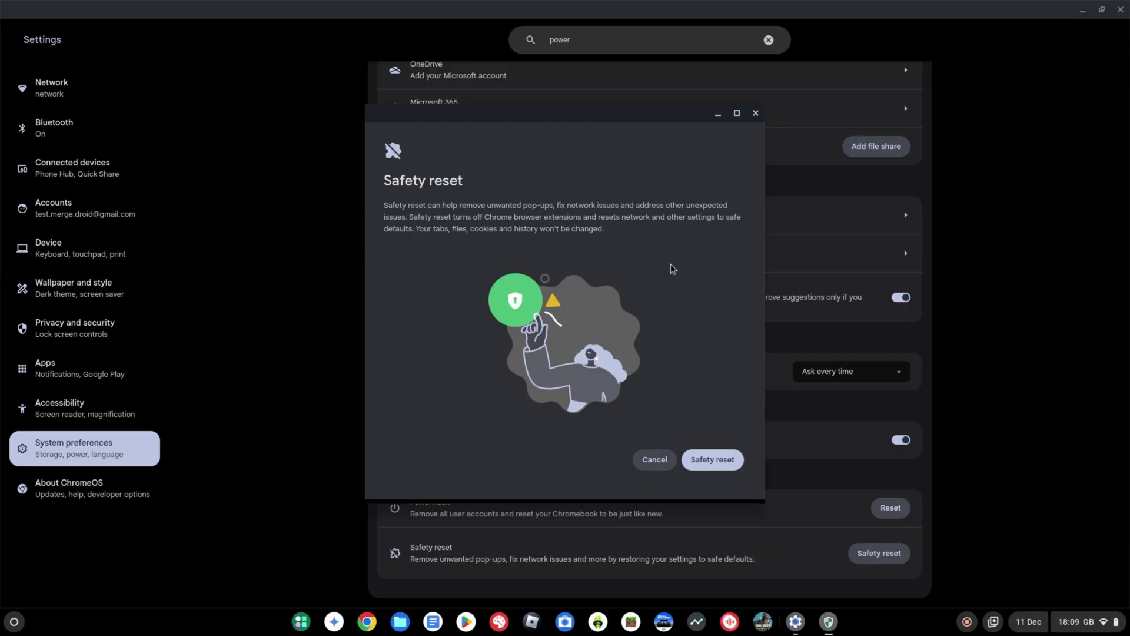
mouse_move(653, 459)
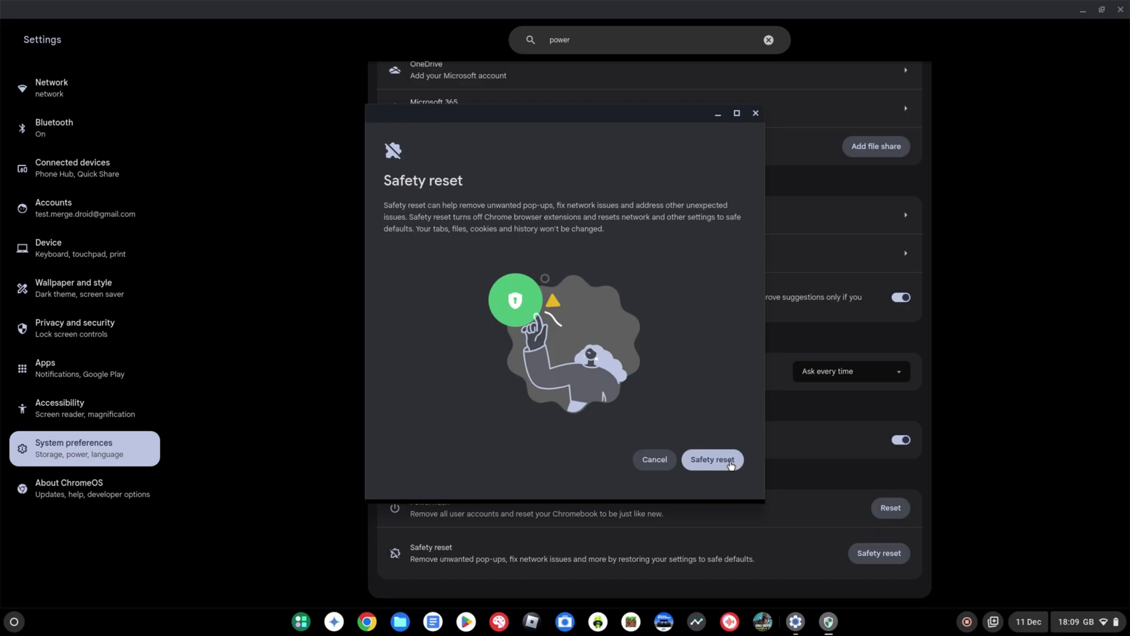
click(710, 459)
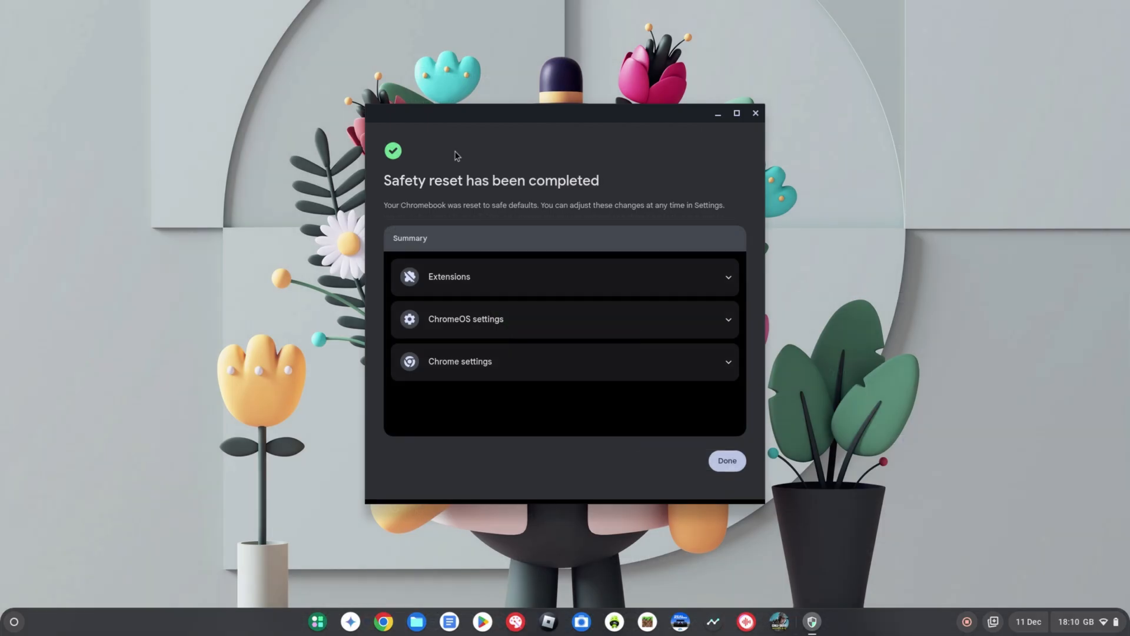
mouse_move(398, 189)
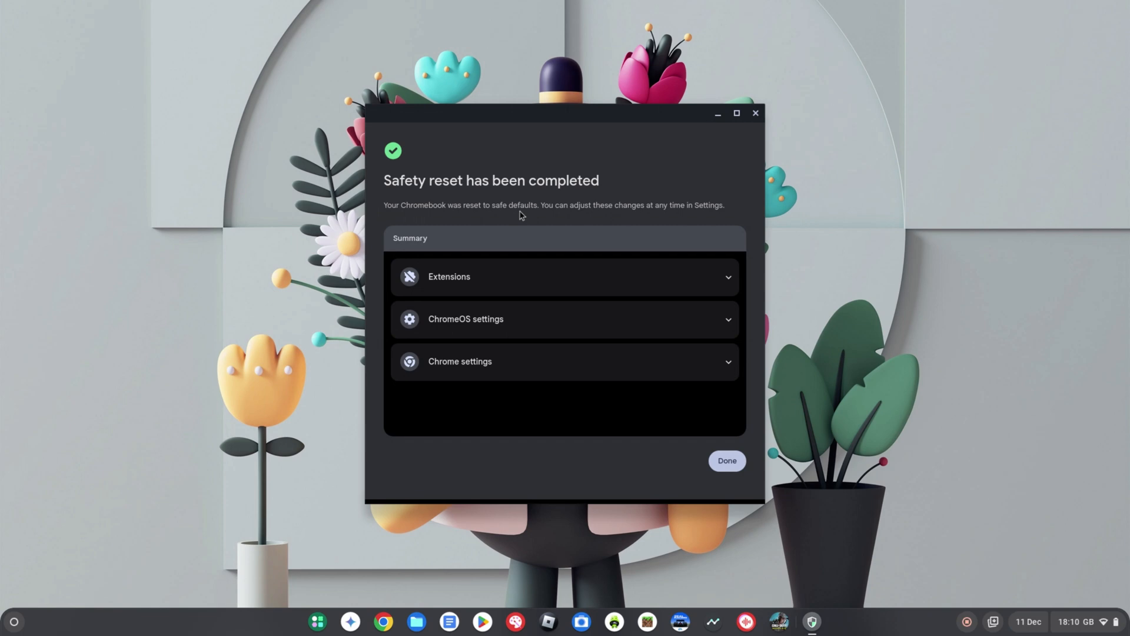
mouse_move(548, 218)
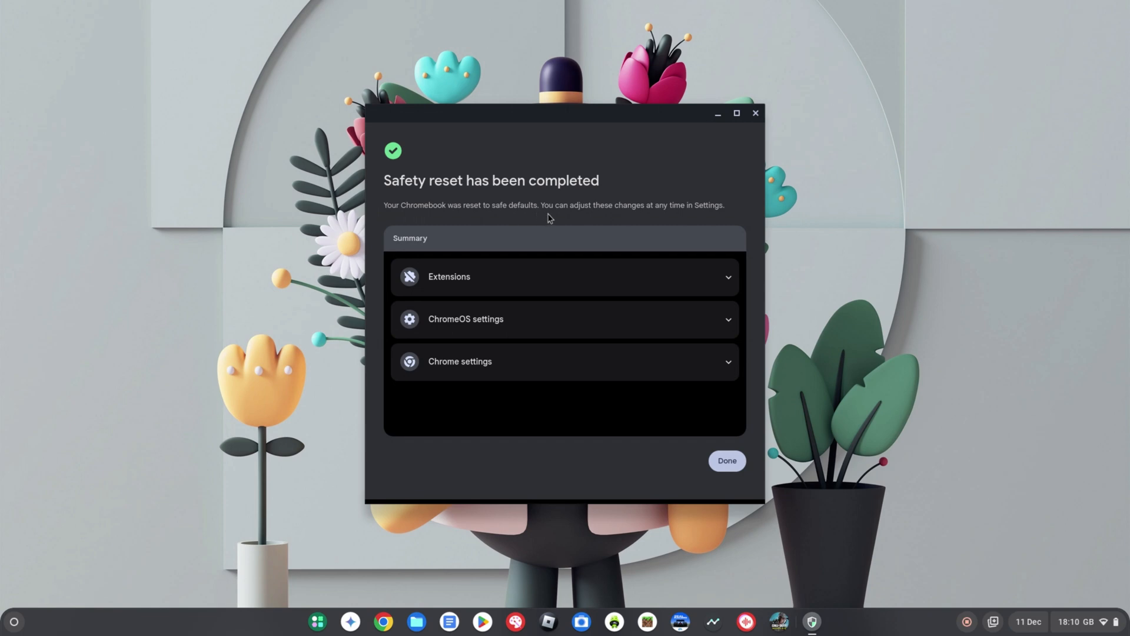
mouse_move(641, 287)
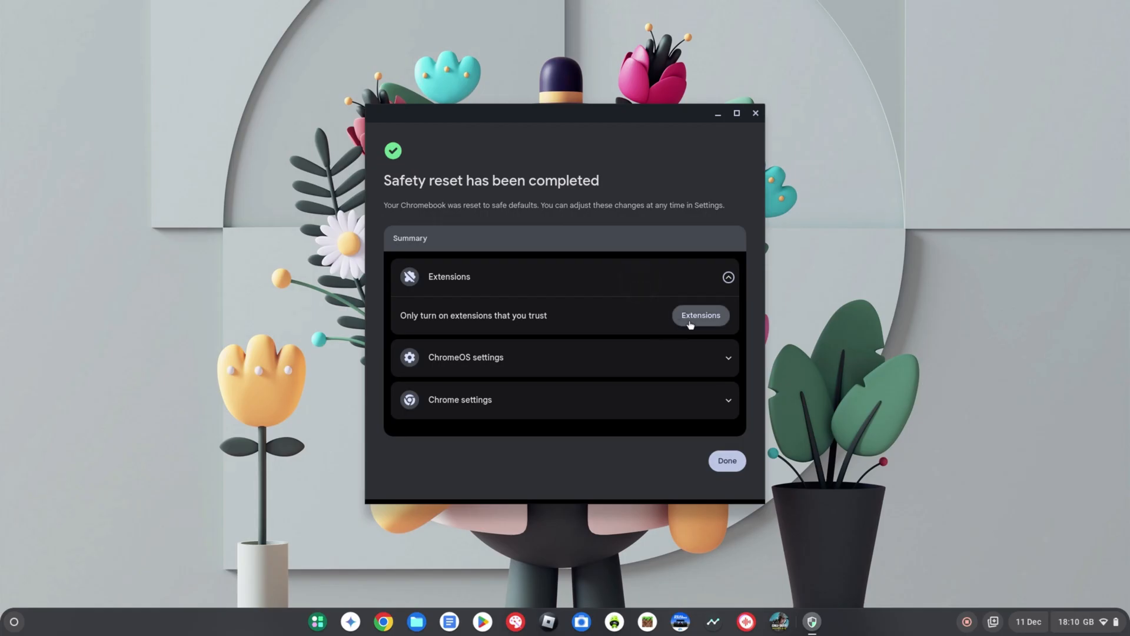
mouse_move(681, 332)
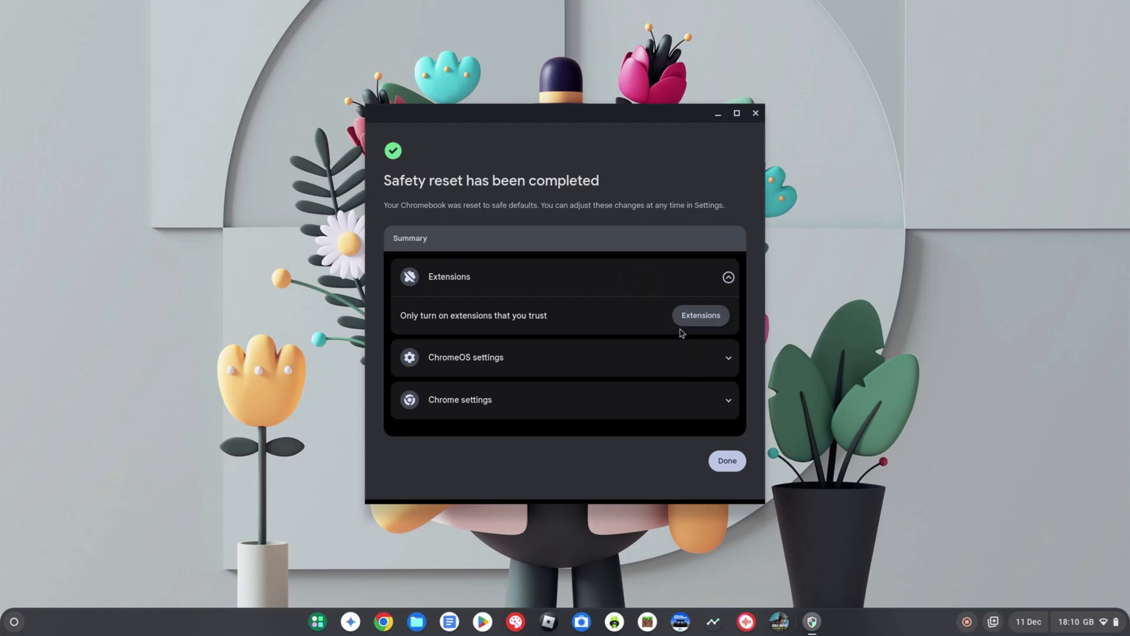
- Expand the changed ChromeOS settings, scroll through Chrome settings, and dismiss the summary
click(728, 357)
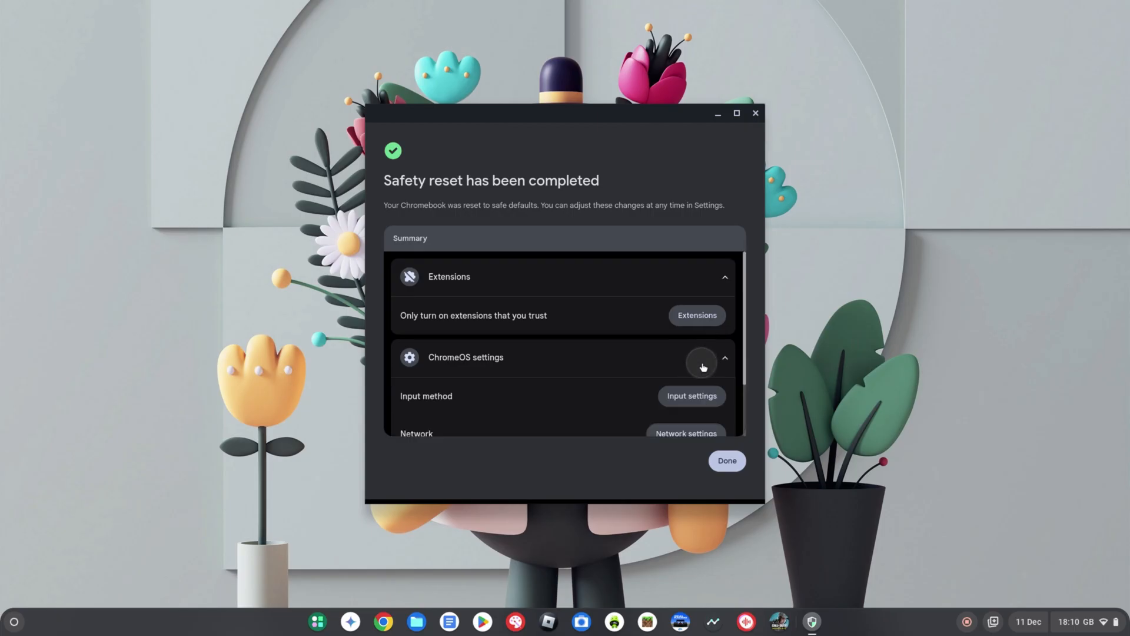
scroll(down, 3)
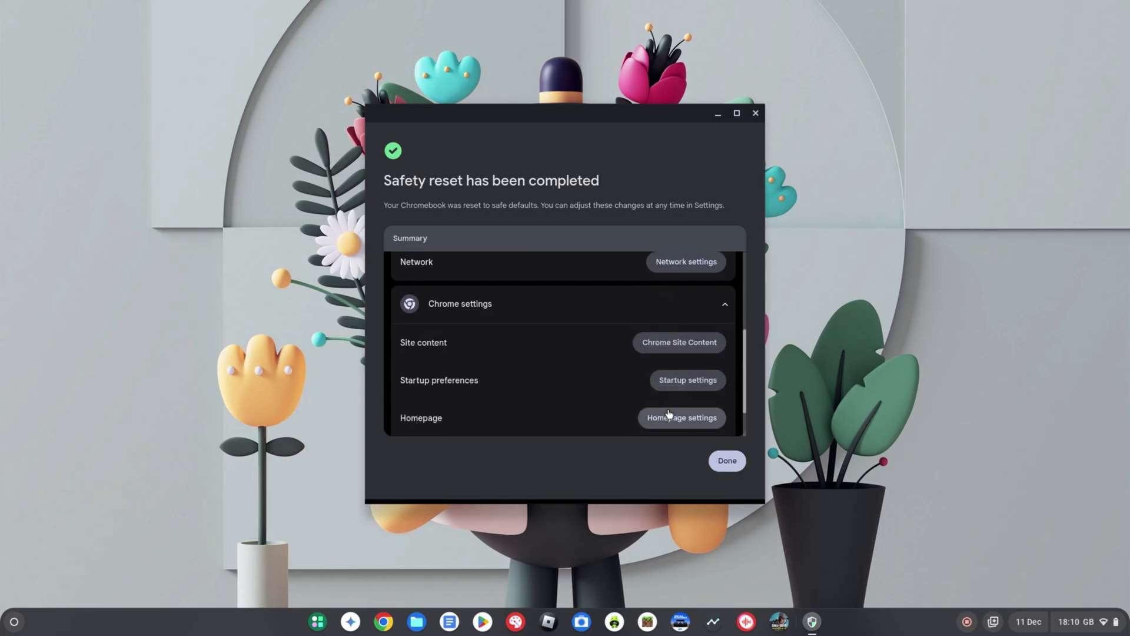
scroll(down, 3)
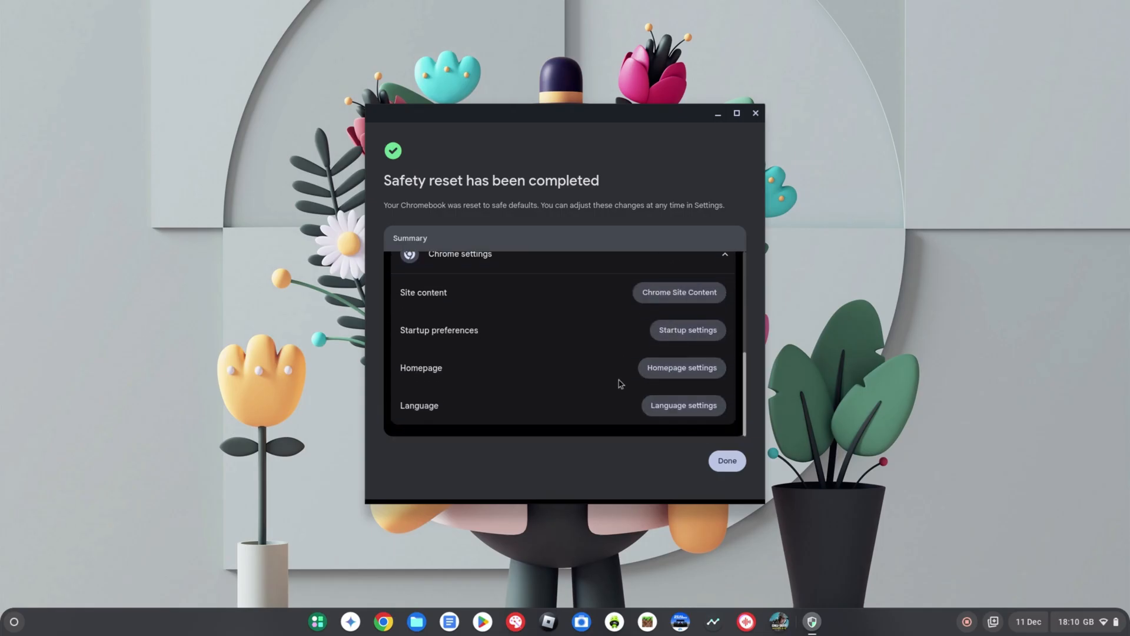
mouse_move(687, 335)
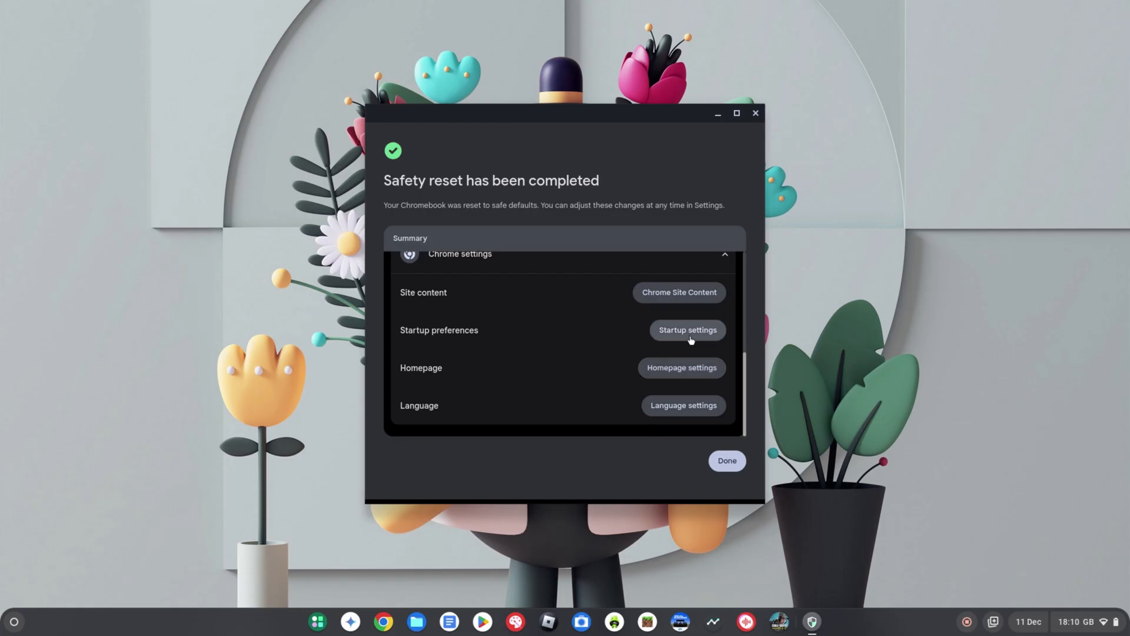
mouse_move(594, 424)
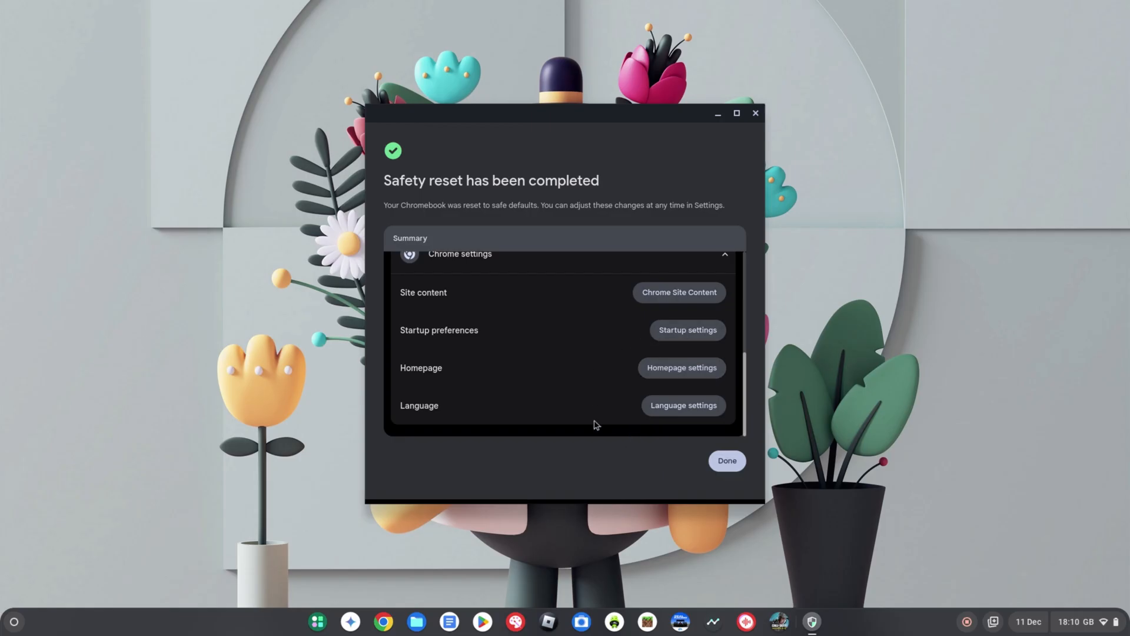
mouse_move(639, 477)
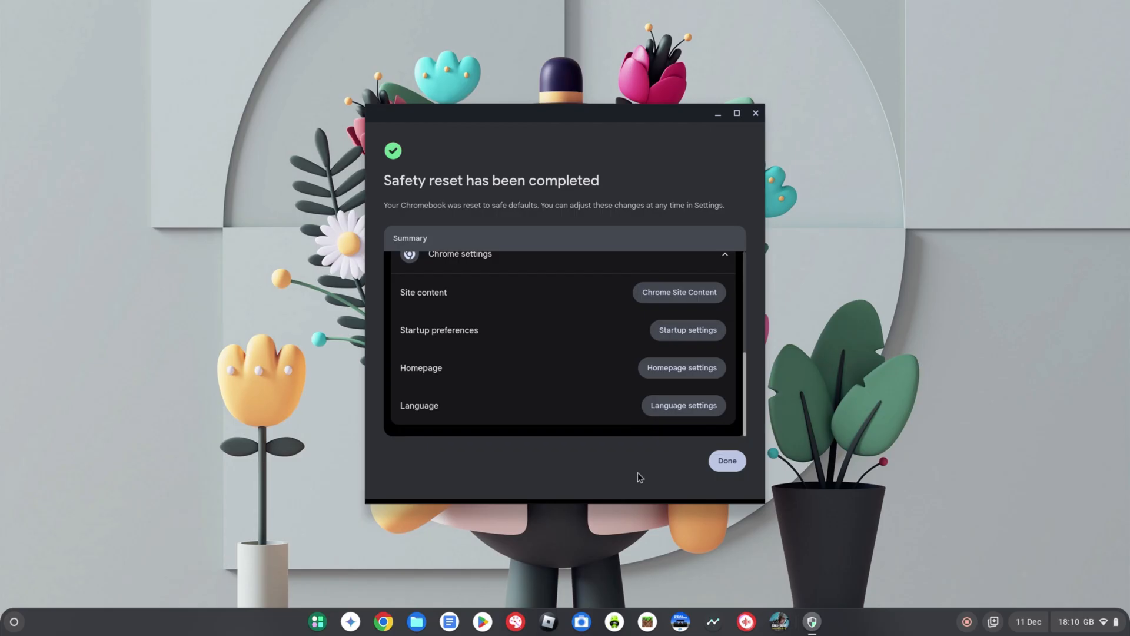
mouse_move(688, 481)
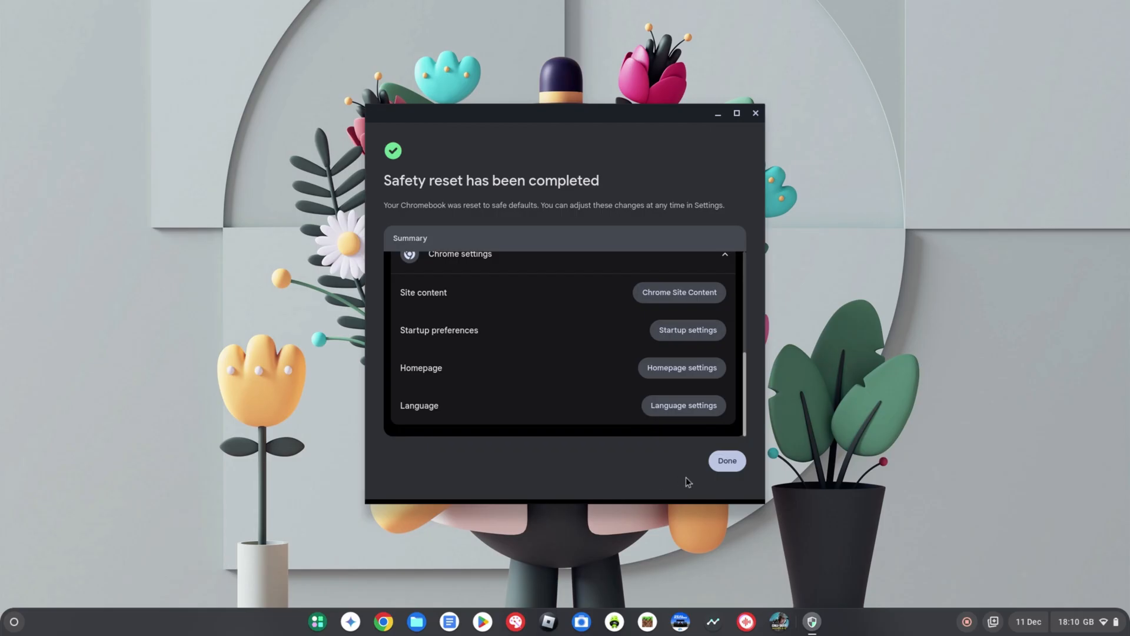
click(726, 459)
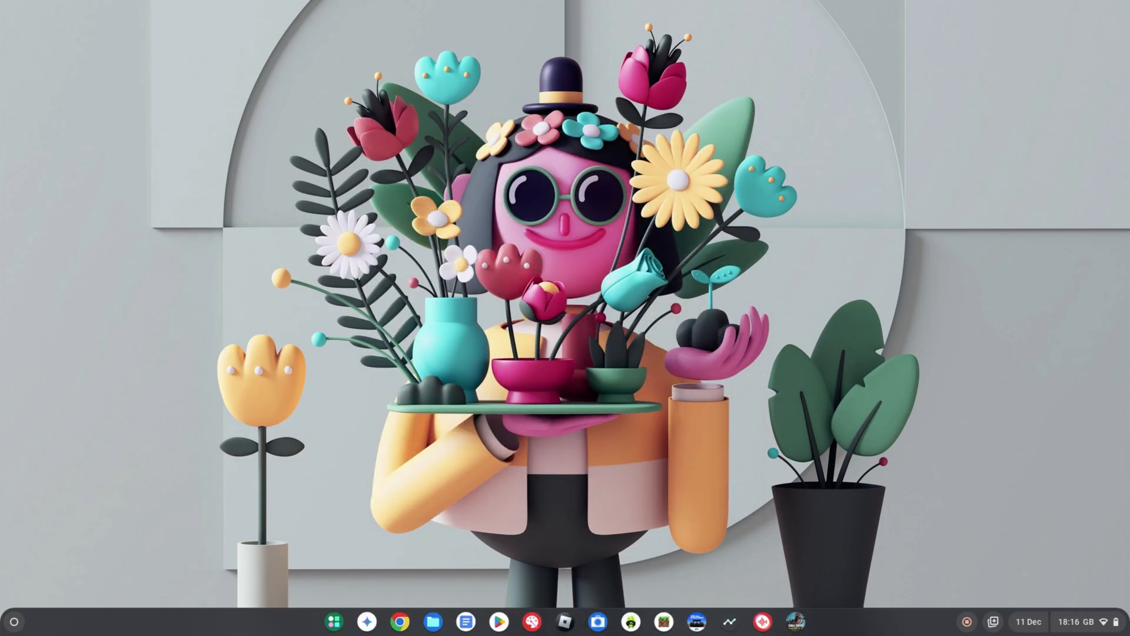
- Relaunch Settings from the shelf and go to the Accessibility page
click(1075, 620)
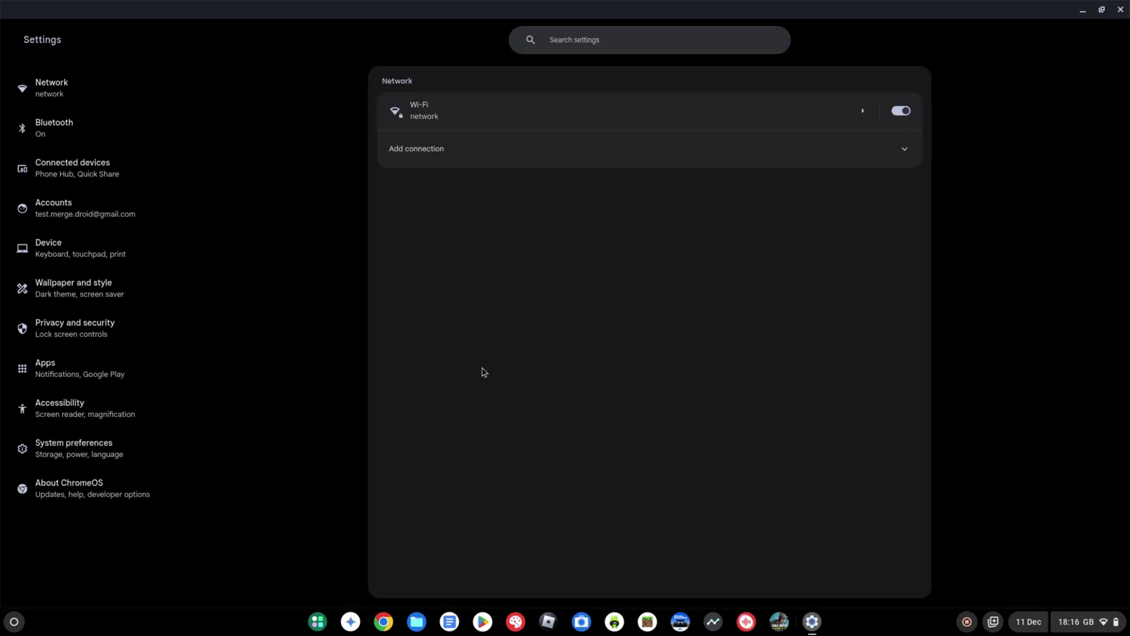
mouse_move(89, 413)
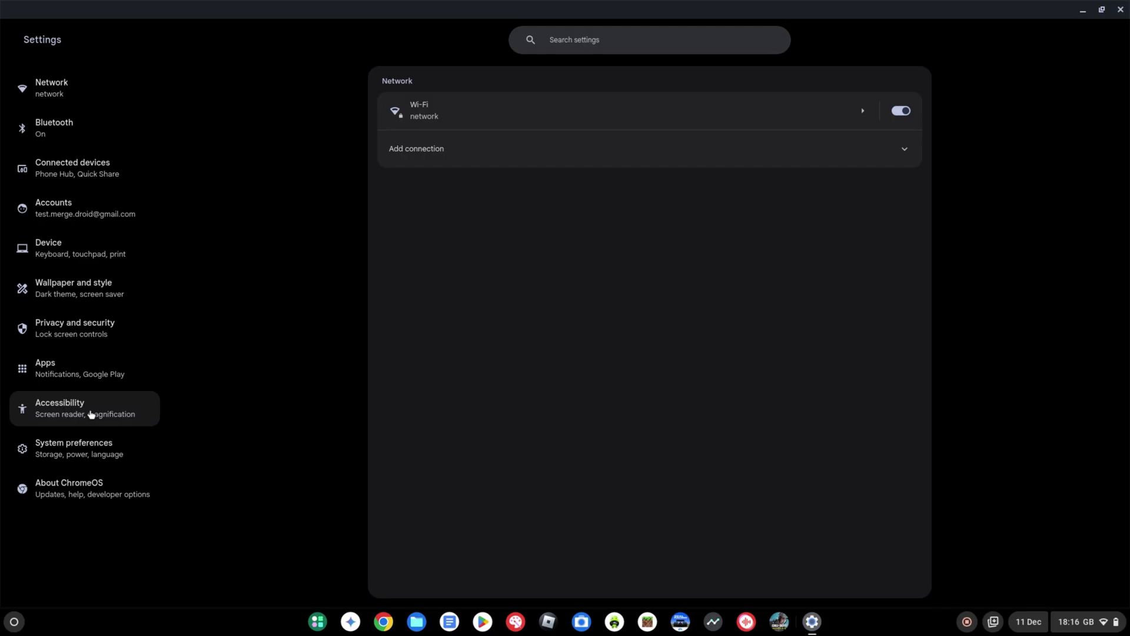
mouse_move(105, 409)
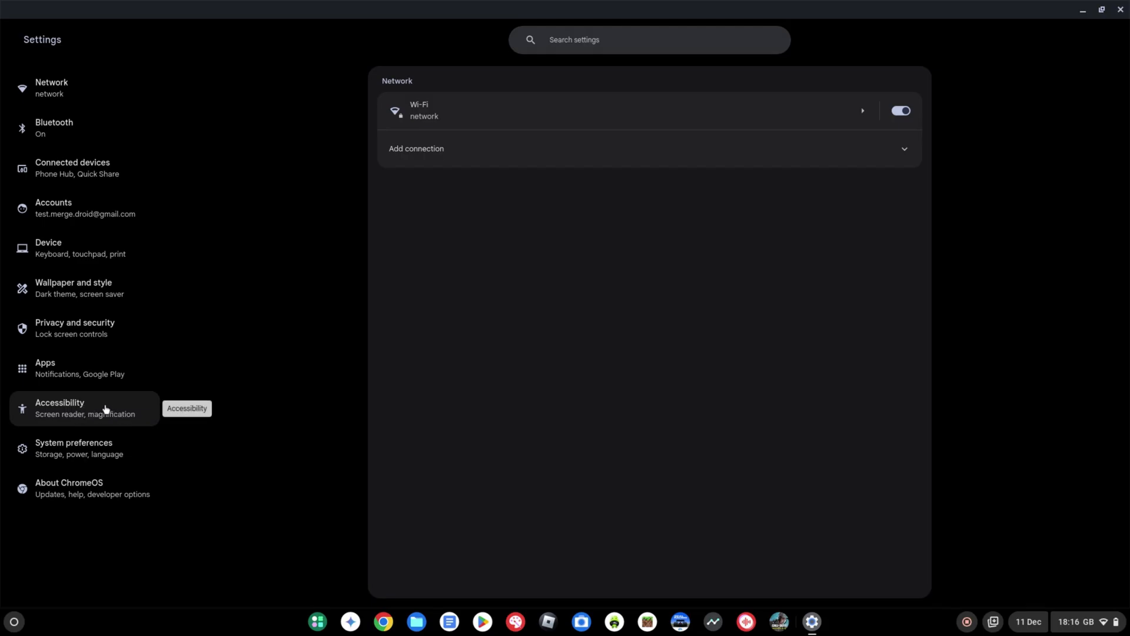
click(83, 407)
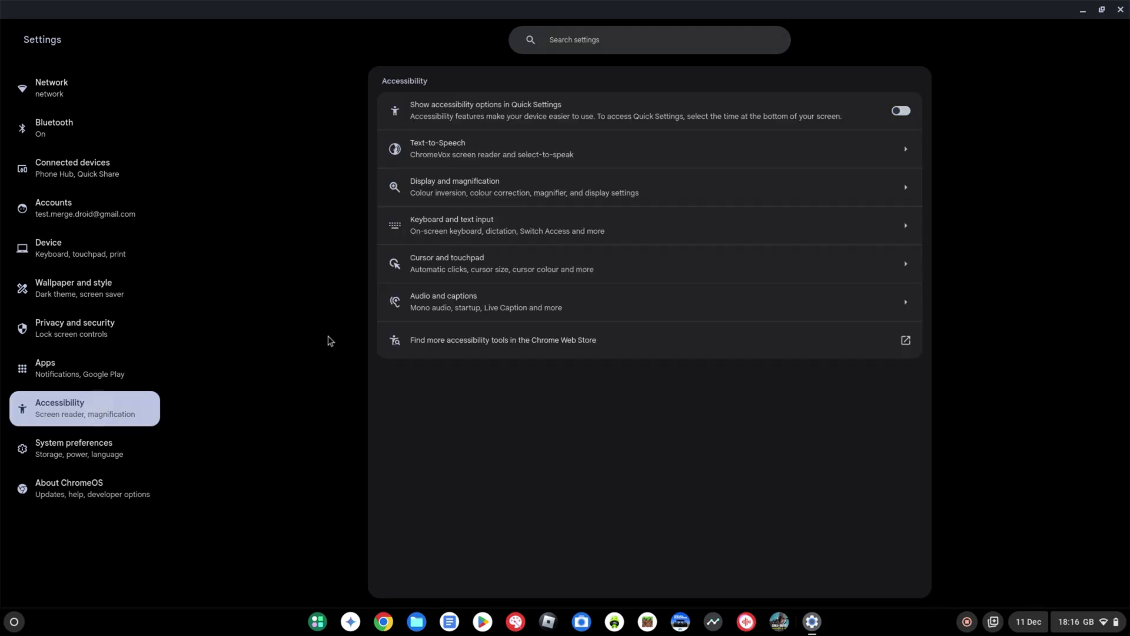
mouse_move(481, 301)
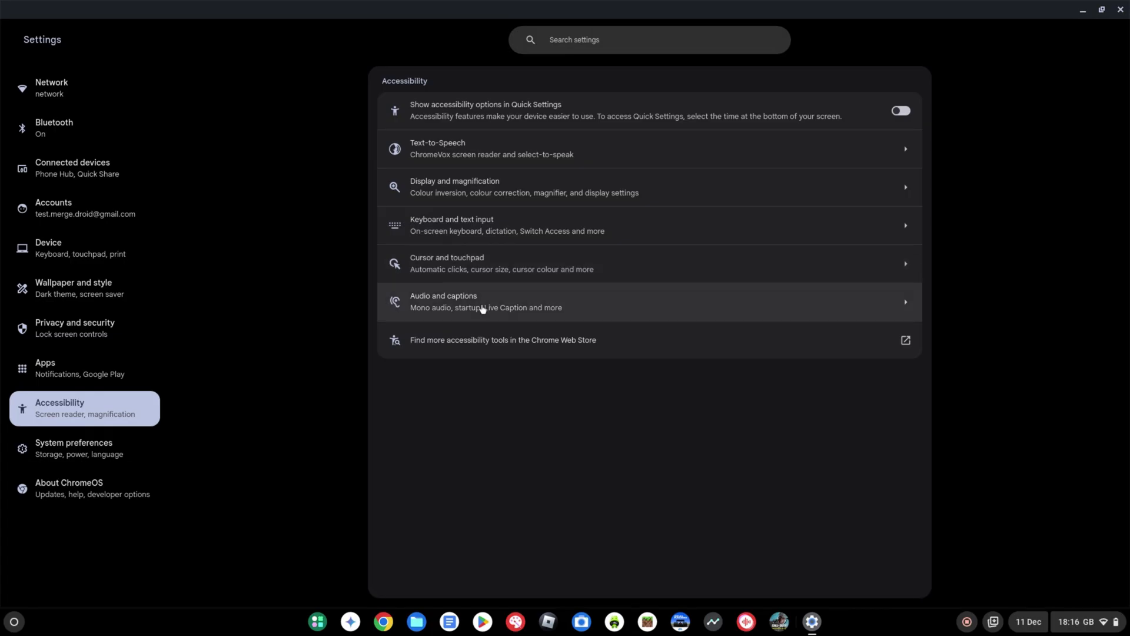
- Open the Audio and captions page from Accessibility
click(485, 301)
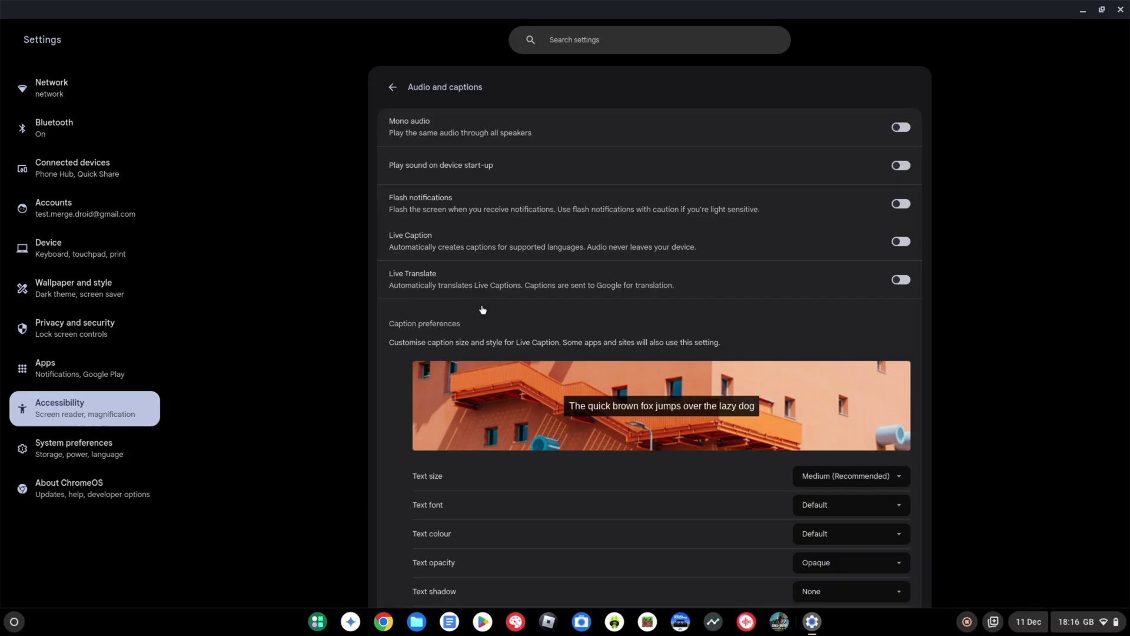
mouse_move(532, 199)
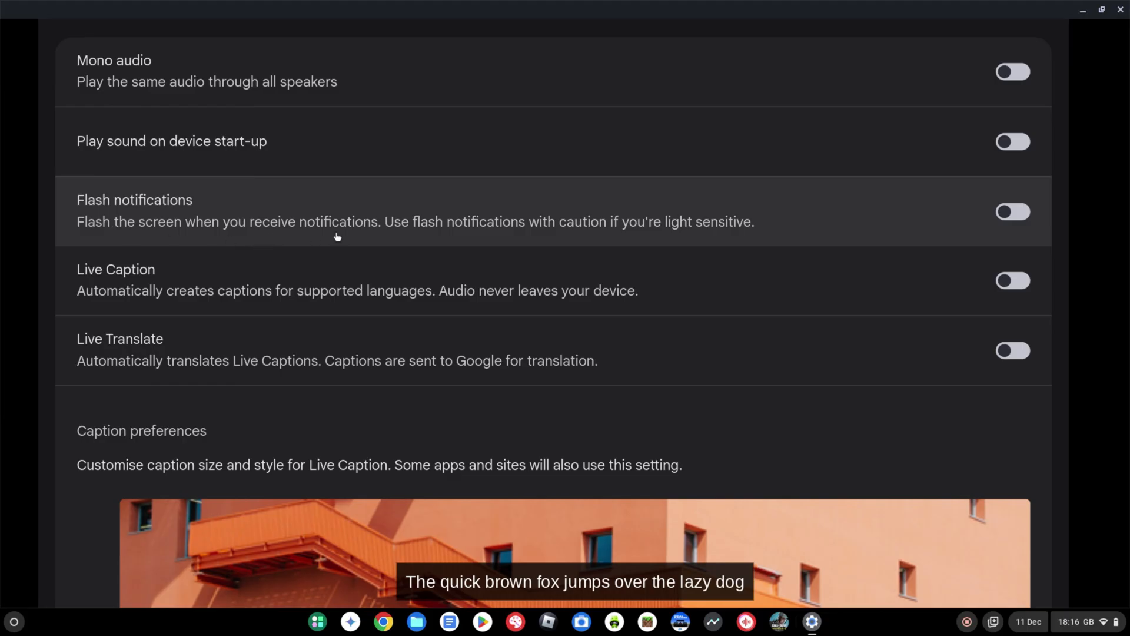
mouse_move(514, 241)
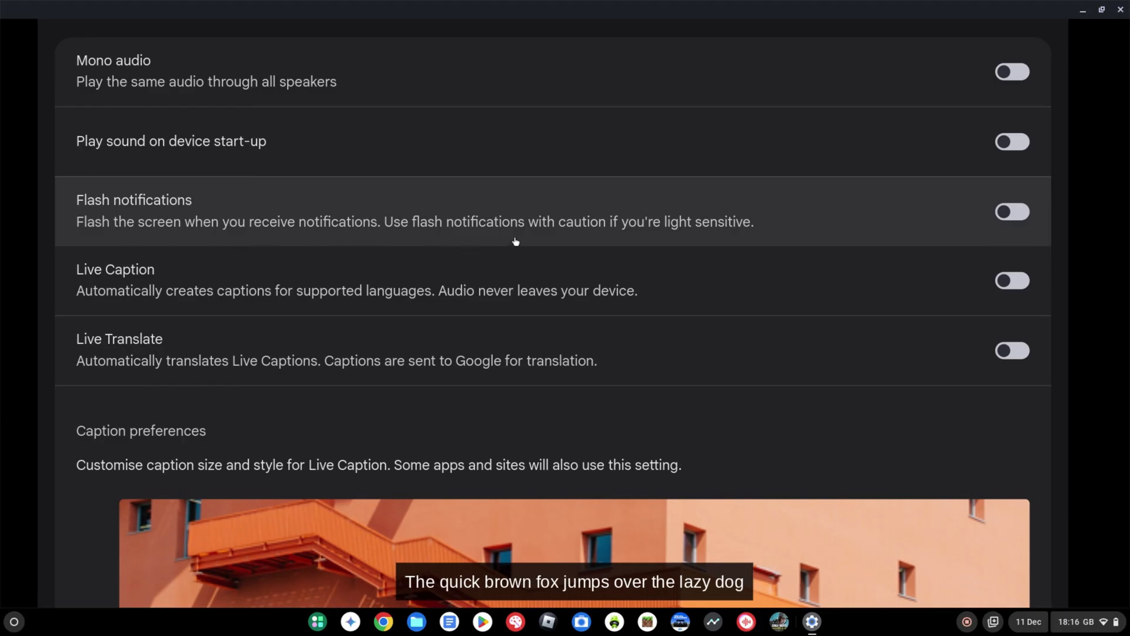
mouse_move(725, 238)
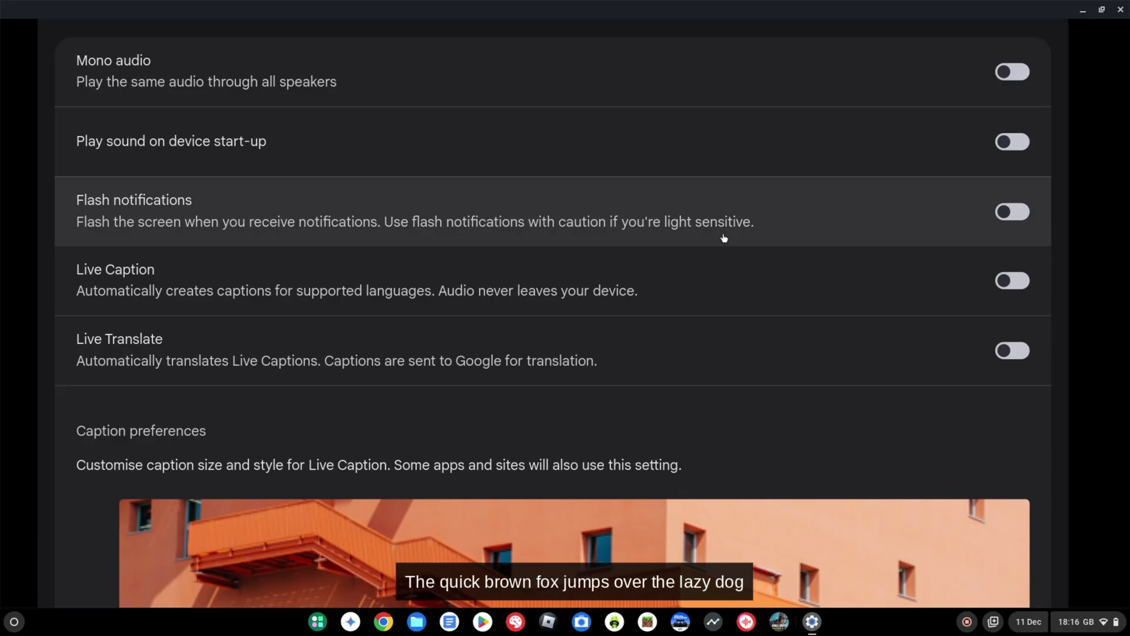
mouse_move(749, 237)
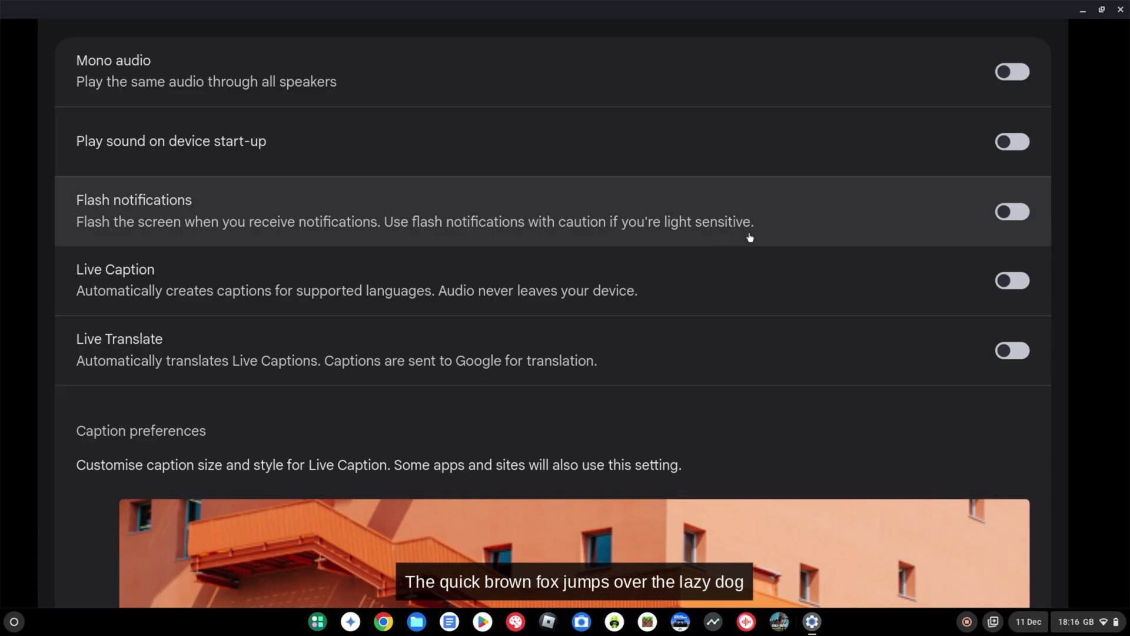
mouse_move(848, 245)
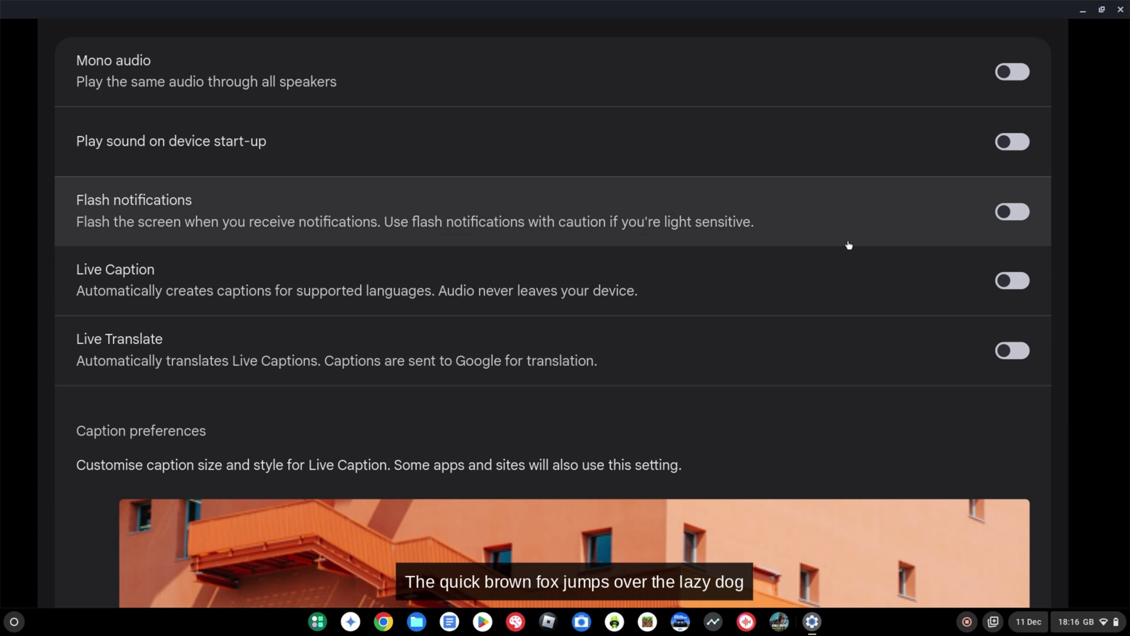
- Enable Flash notifications and set the flash screen colour to Blue
click(1012, 211)
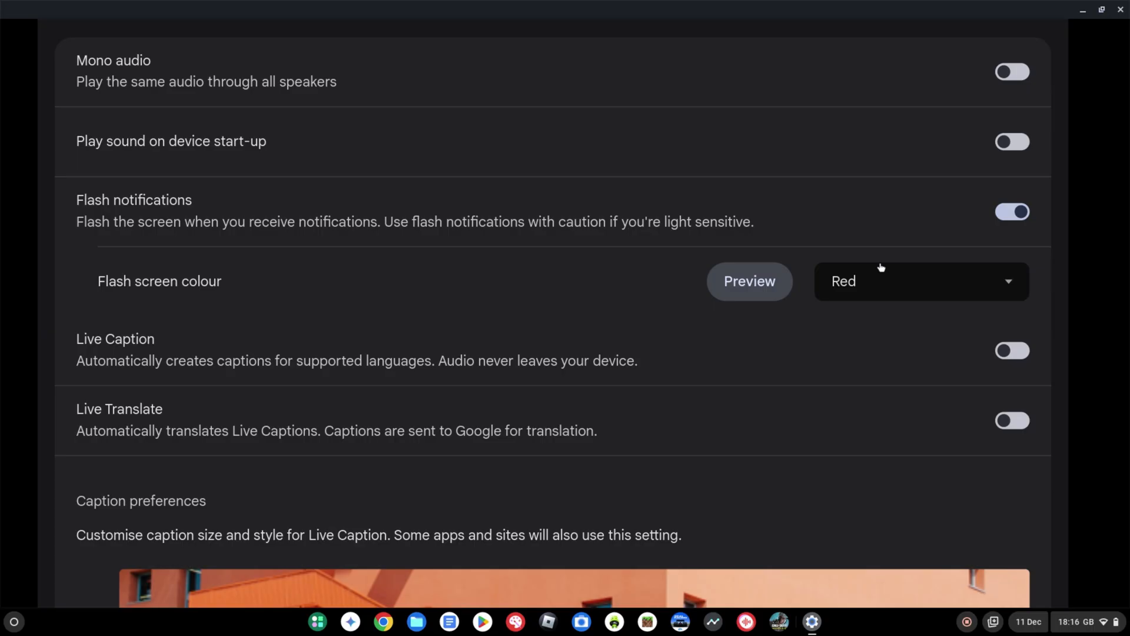
mouse_move(876, 291)
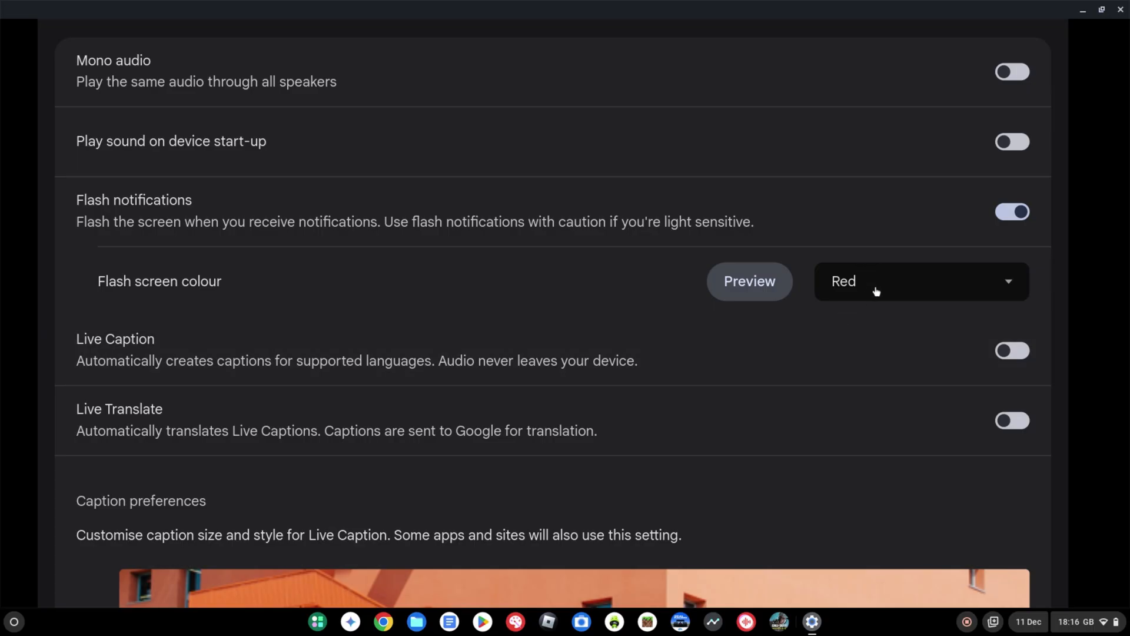
click(921, 282)
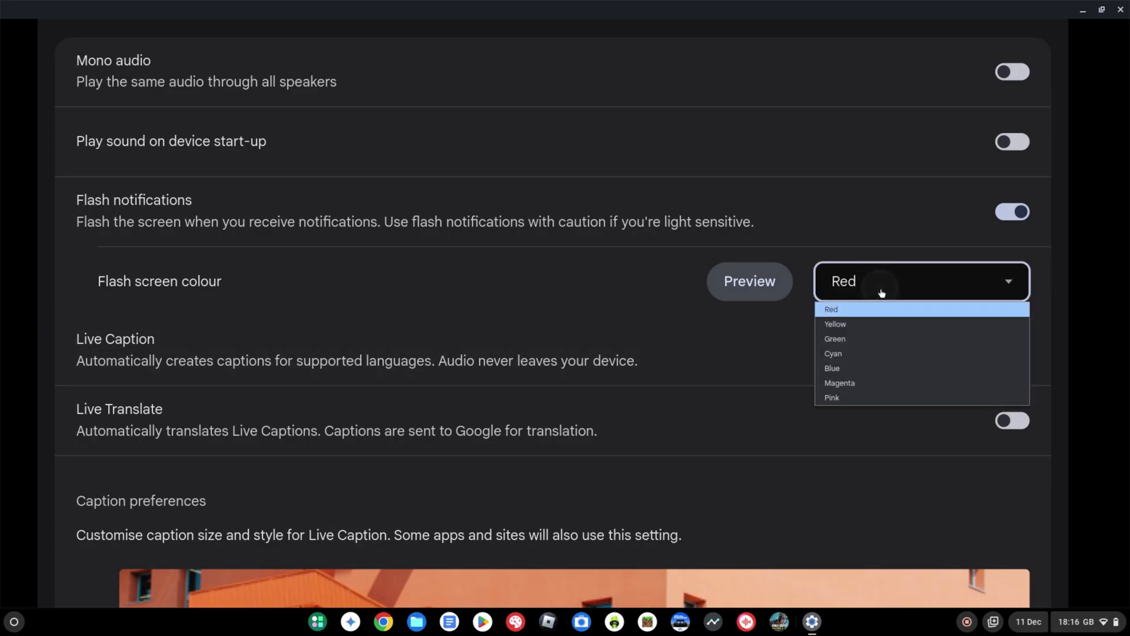
mouse_move(869, 368)
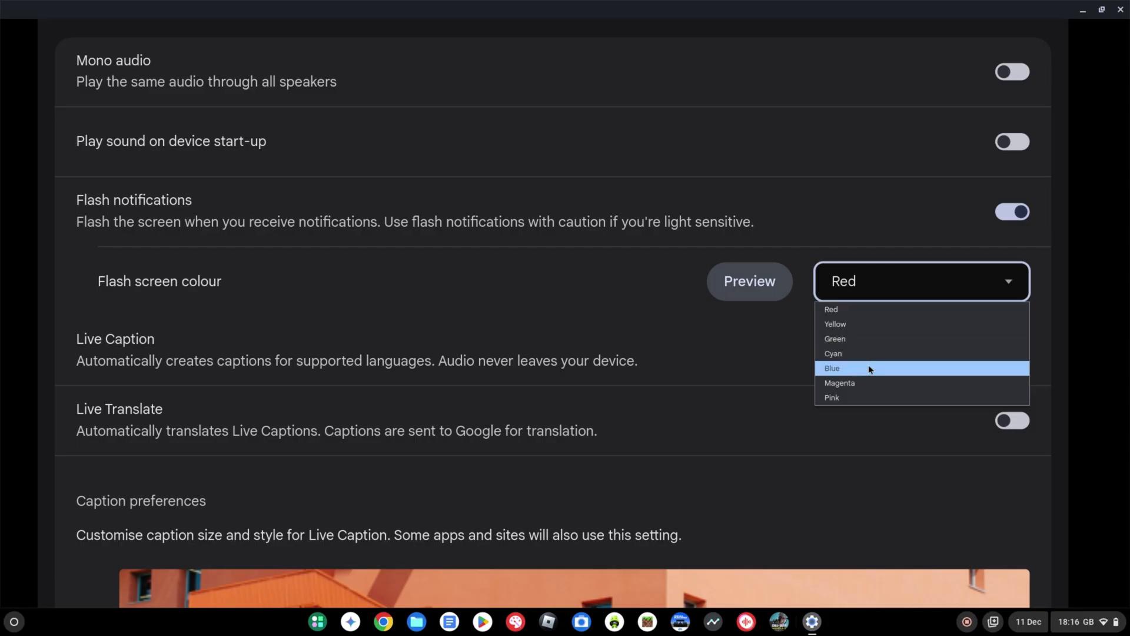
click(831, 368)
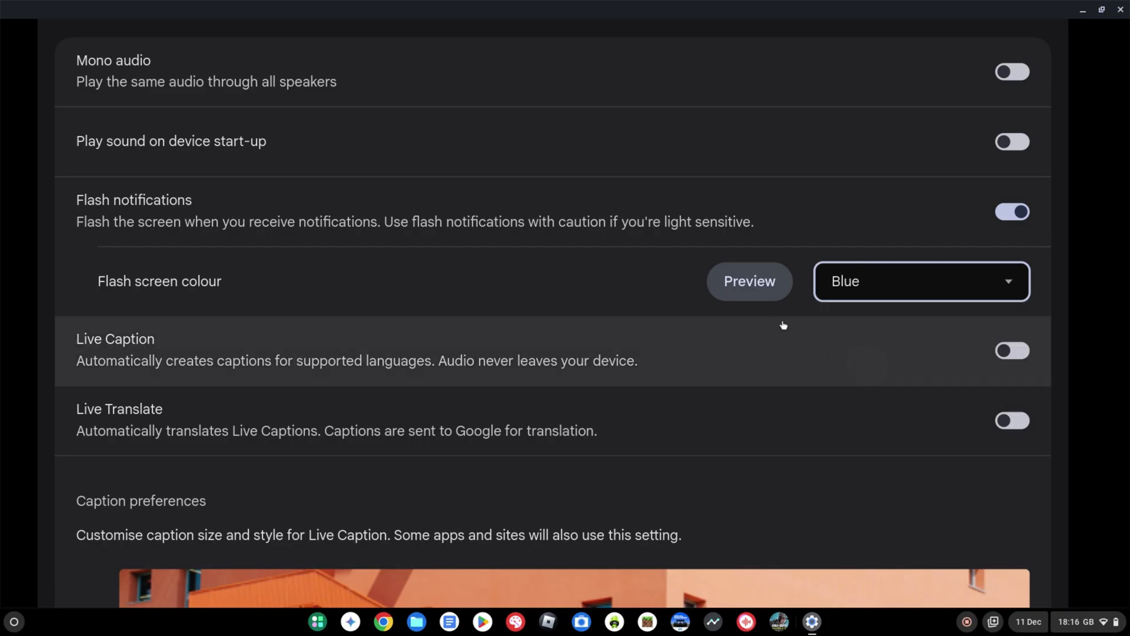